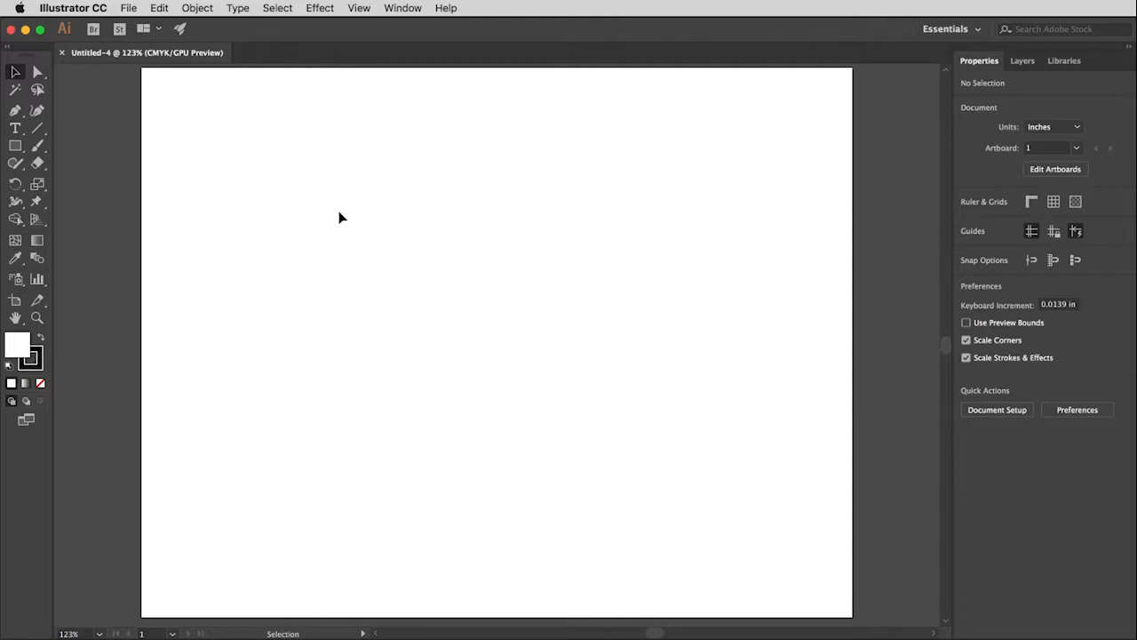
{"action": "mouse_move", "coordinate": [405, 291]}
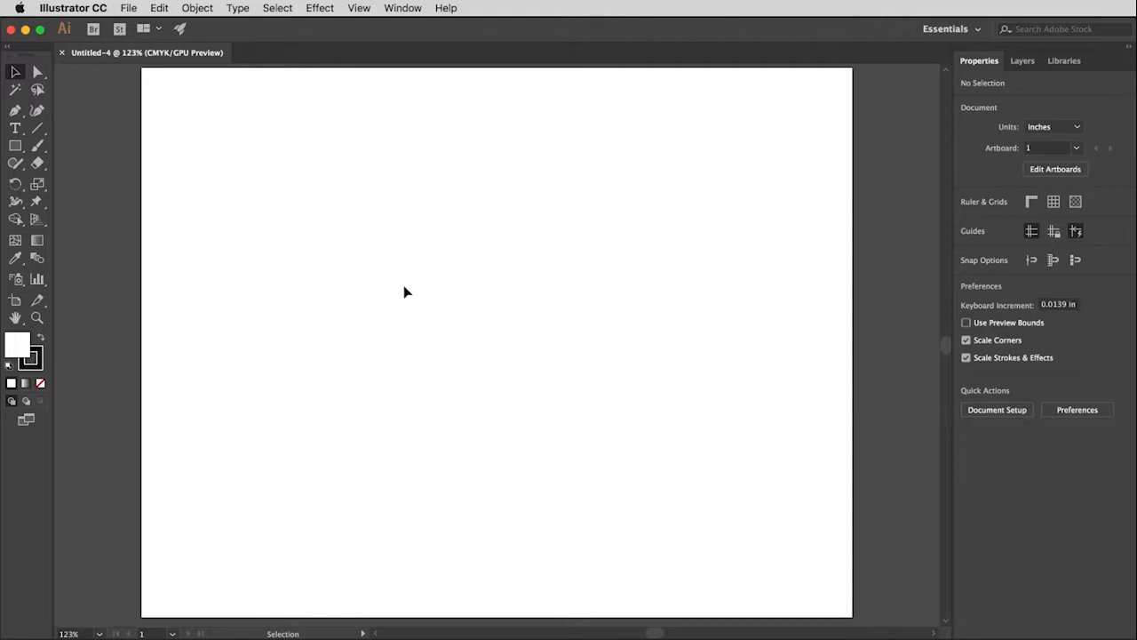
{"action": "mouse_move", "coordinate": [650, 209]}
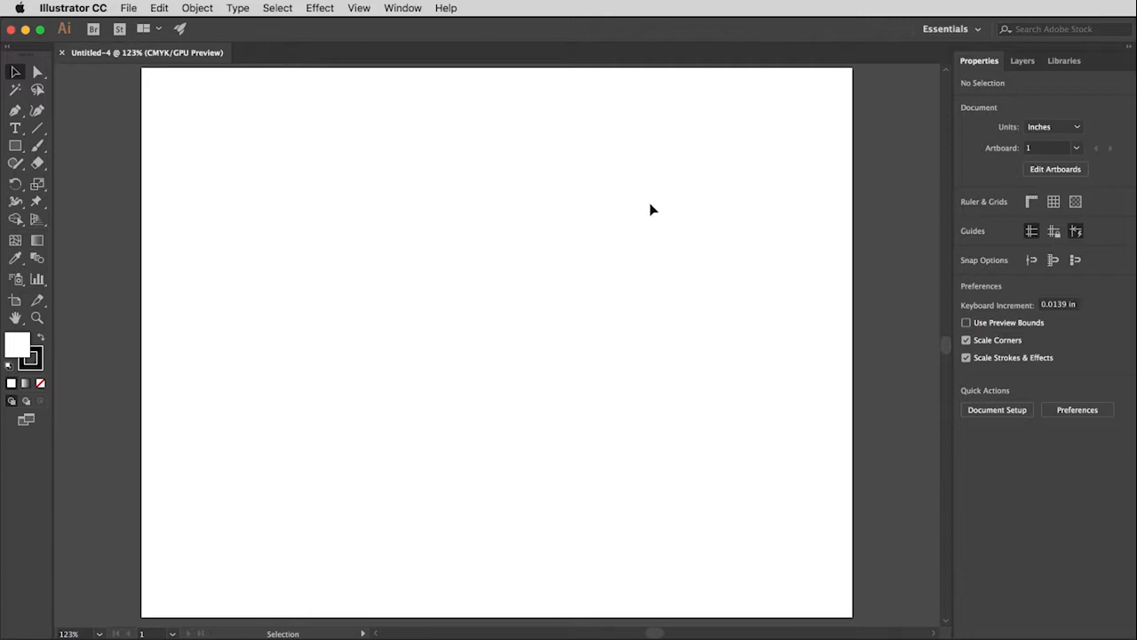
{"action": "mouse_move", "coordinate": [901, 109]}
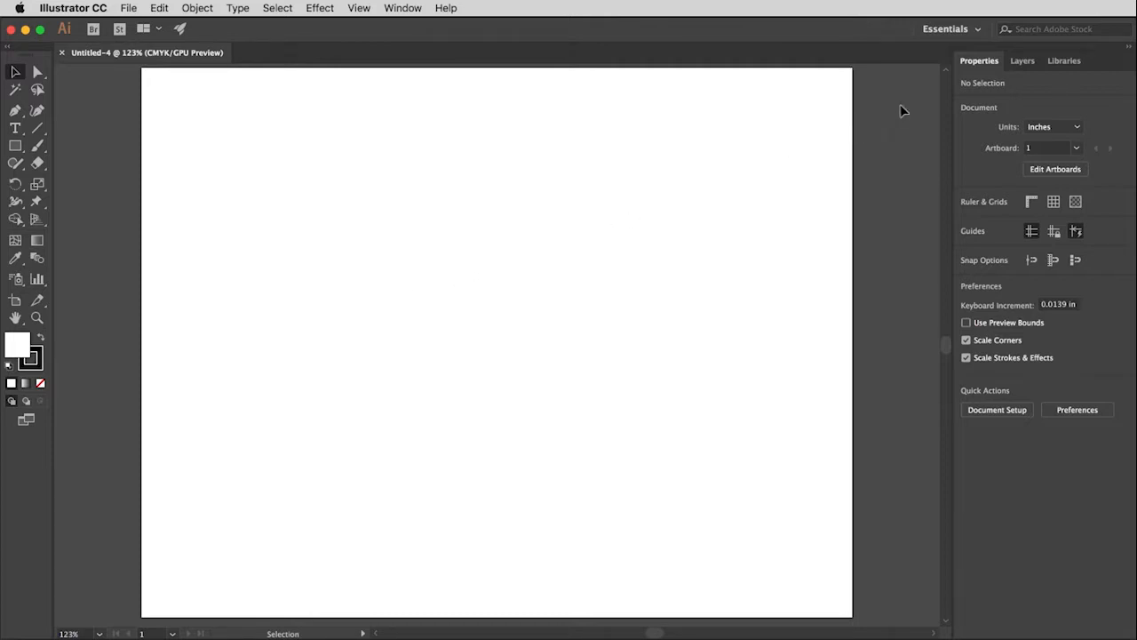
{"action": "mouse_move", "coordinate": [905, 81]}
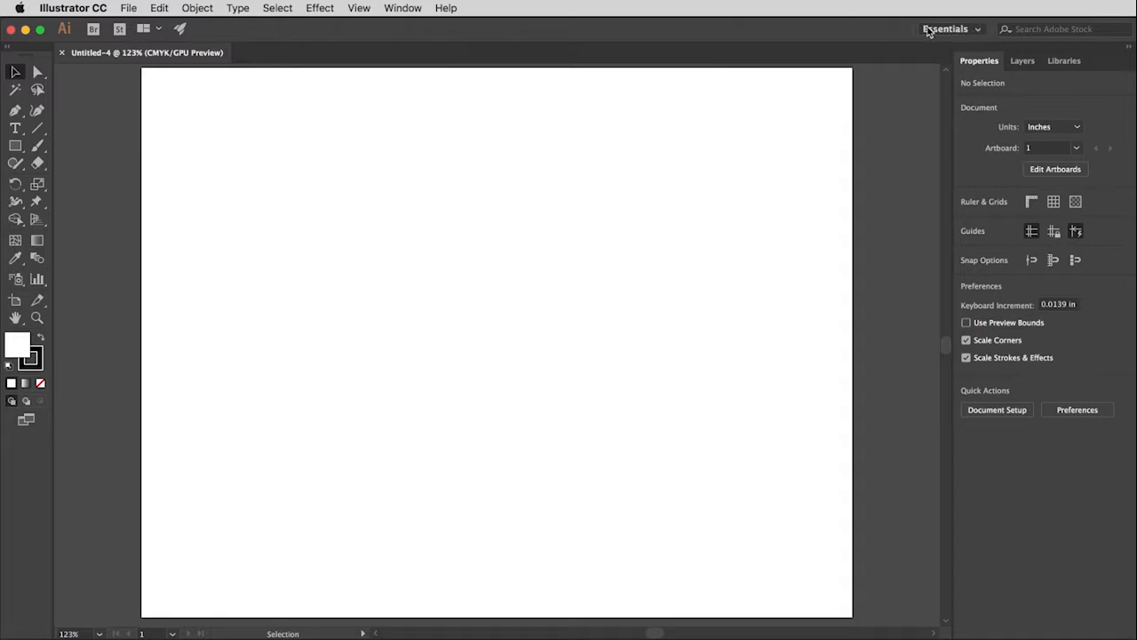
{"action": "mouse_move", "coordinate": [953, 40]}
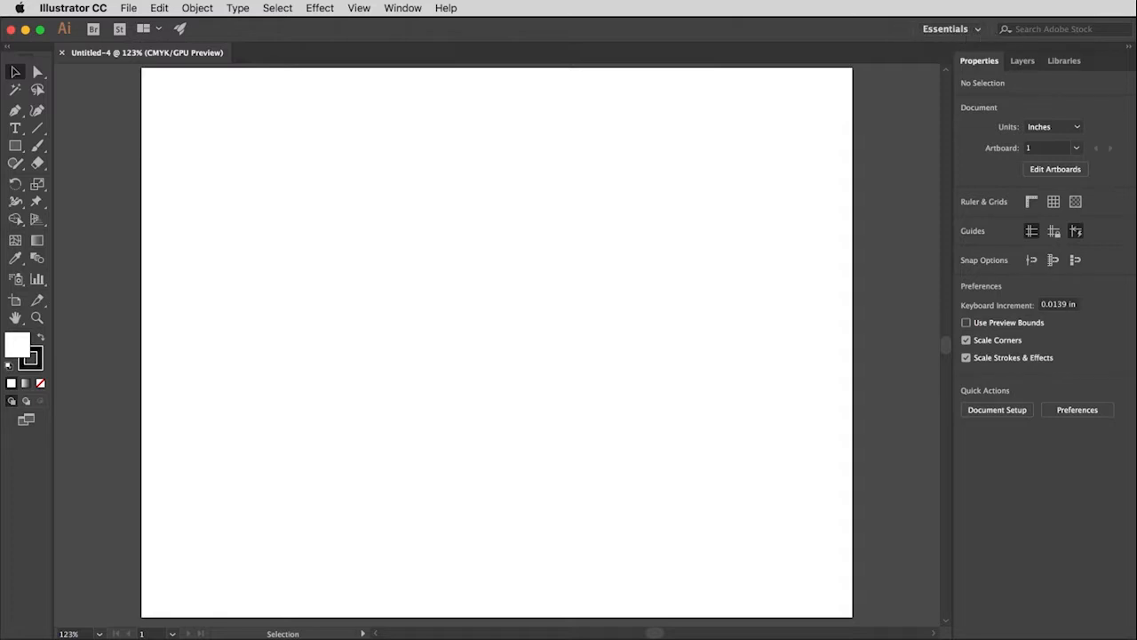
{"action": "mouse_move", "coordinate": [977, 32]}
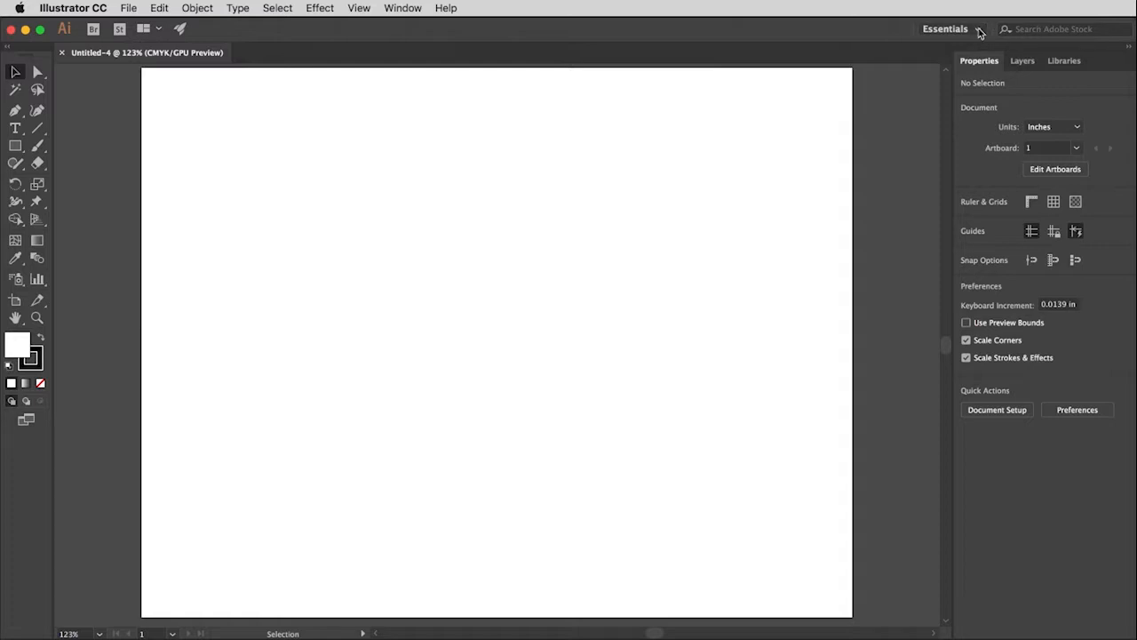
Open the Essentials workspace switcher to list the preset workspaces
{"action": "left_click", "coordinate": [979, 30]}
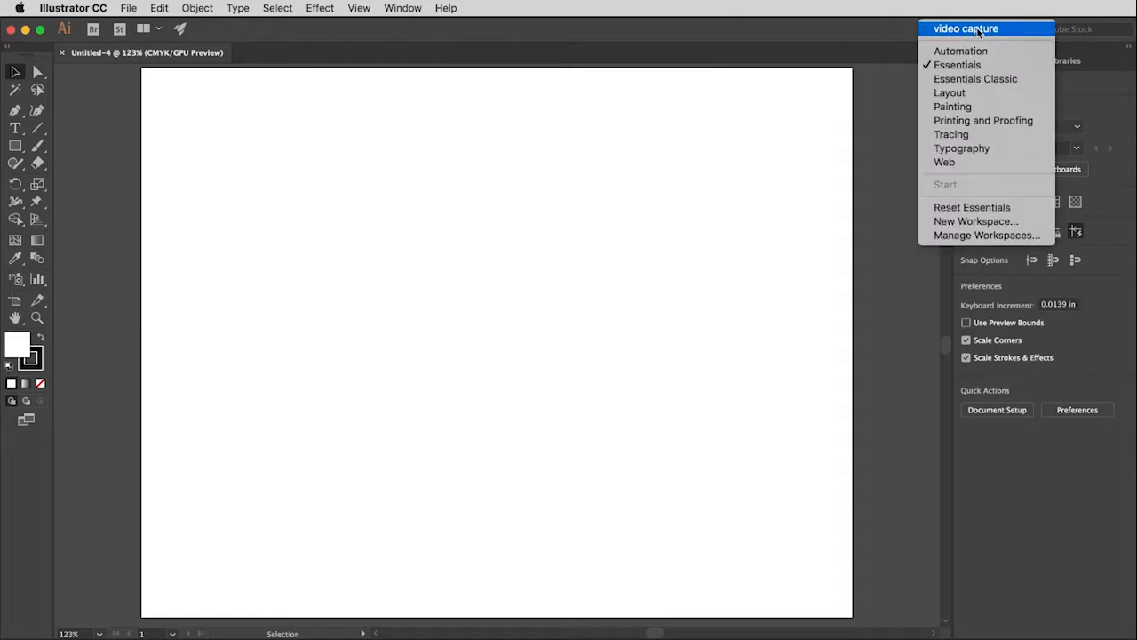
{"action": "mouse_move", "coordinate": [984, 79]}
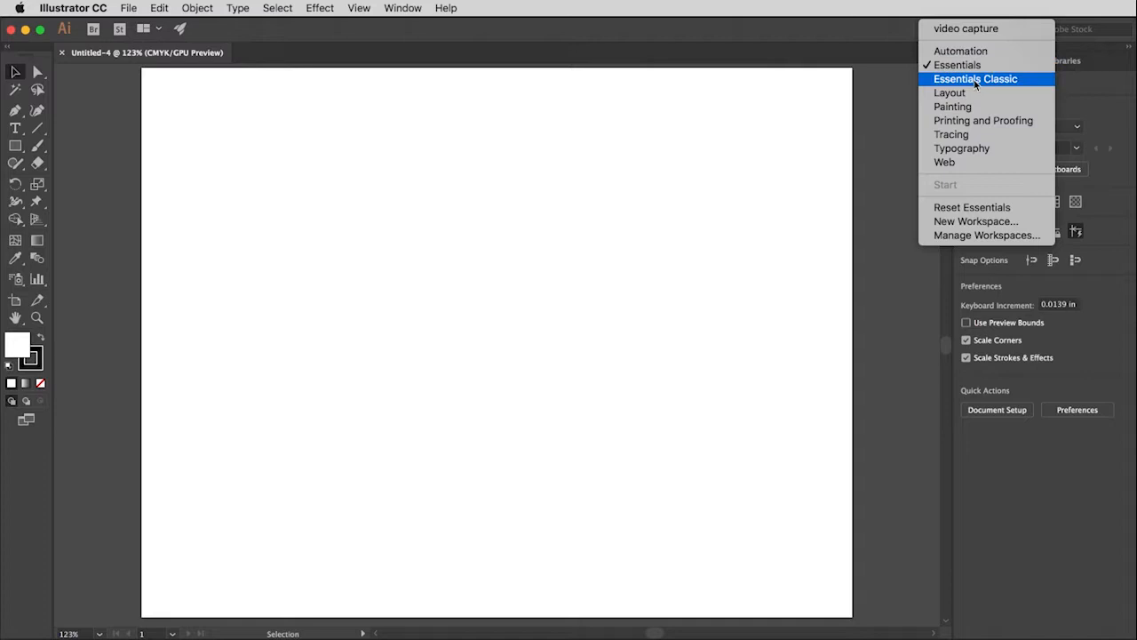
{"action": "mouse_move", "coordinate": [967, 50]}
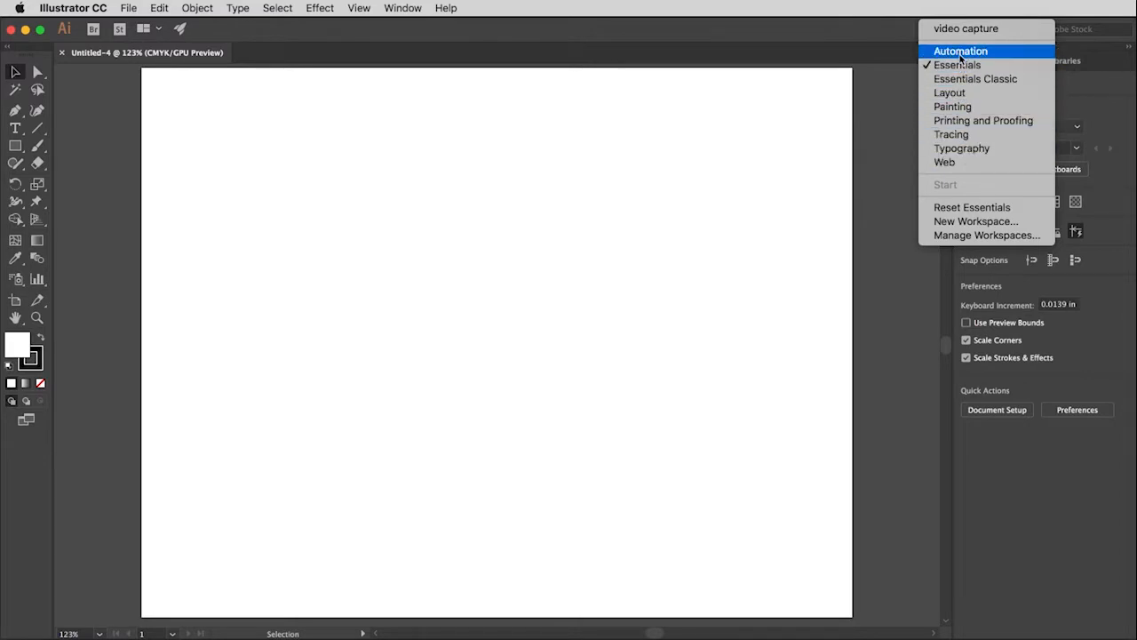
{"action": "mouse_move", "coordinate": [971, 207]}
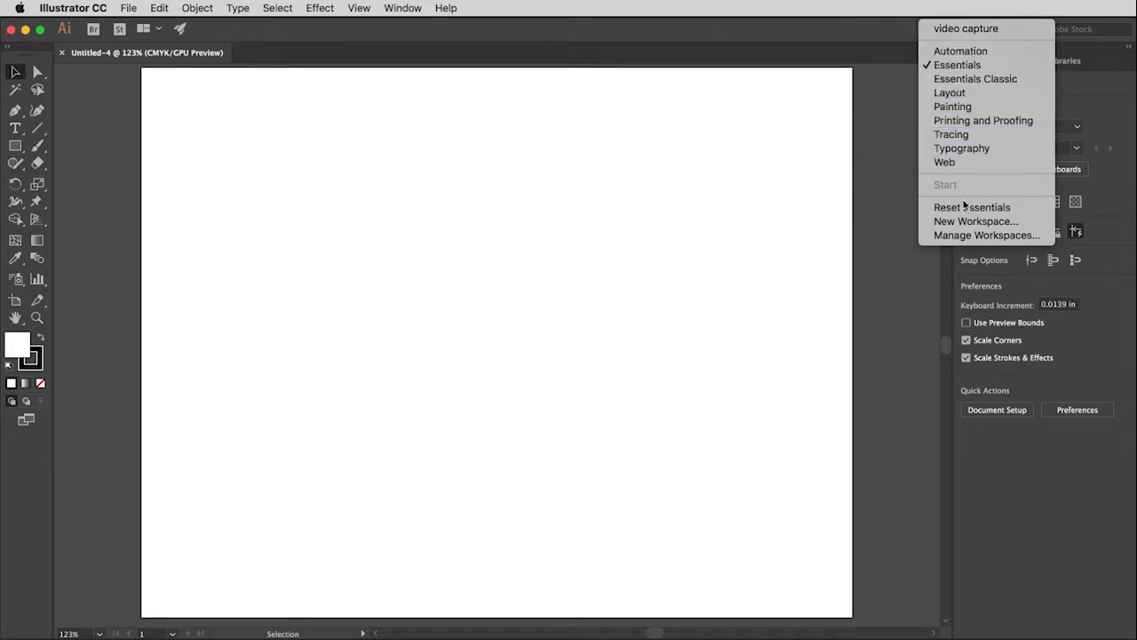
{"action": "mouse_move", "coordinate": [975, 222]}
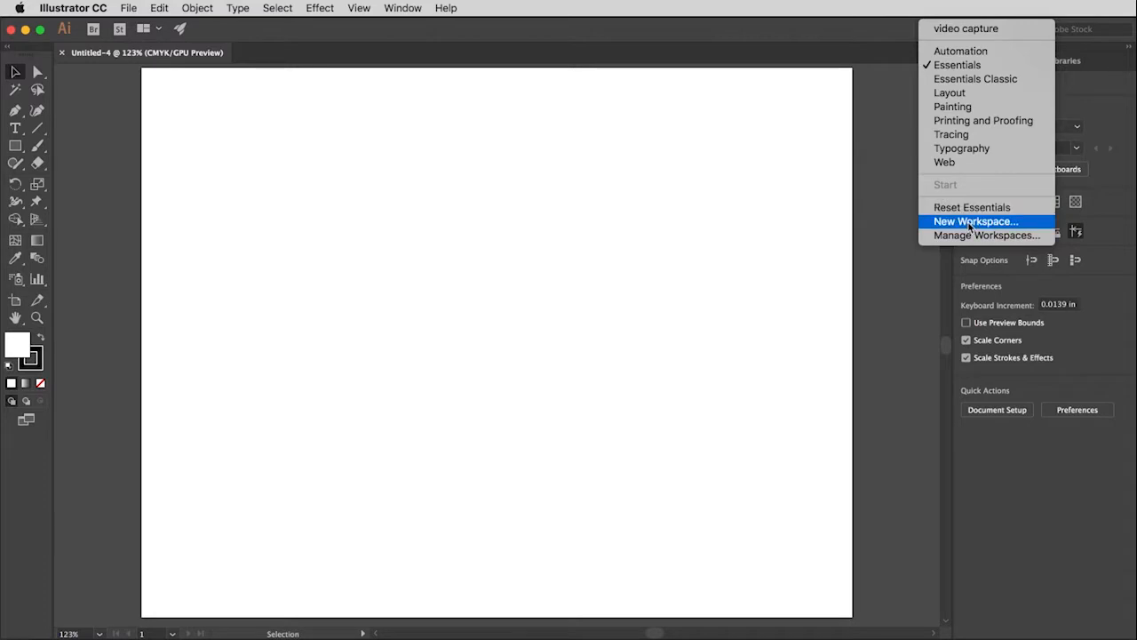
{"action": "mouse_move", "coordinate": [953, 134]}
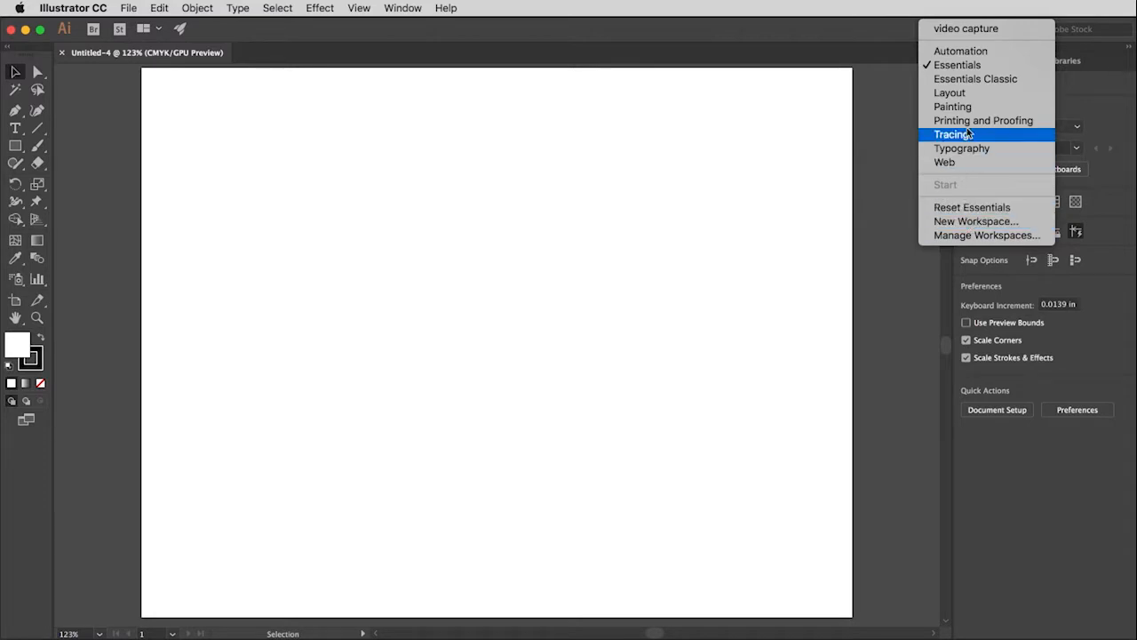
{"action": "mouse_move", "coordinate": [964, 65]}
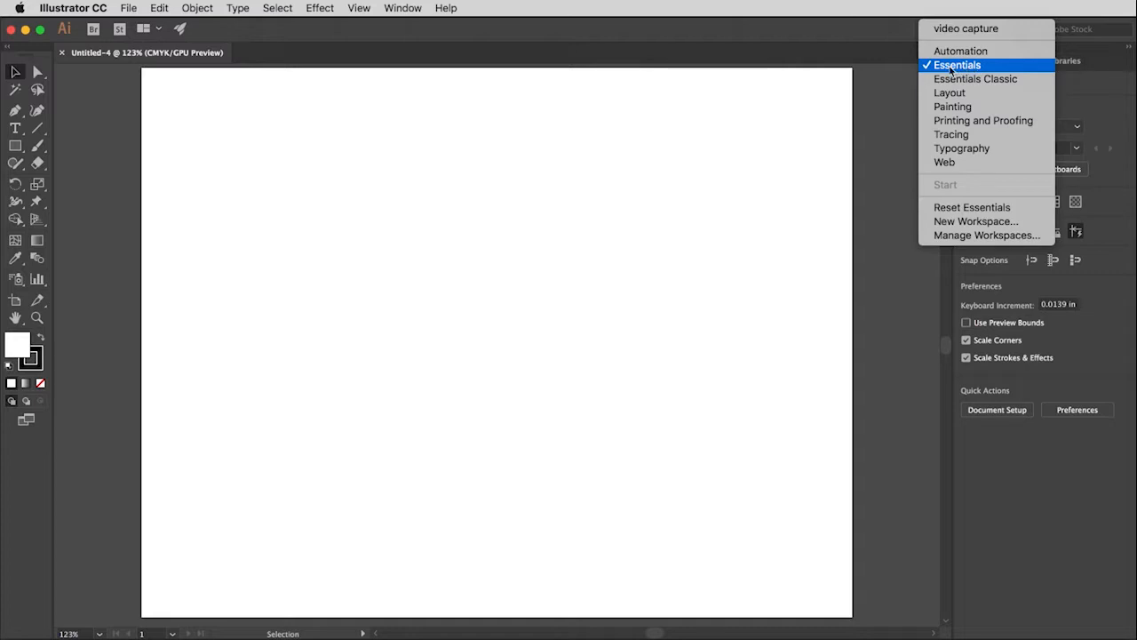
{"action": "mouse_move", "coordinate": [990, 64]}
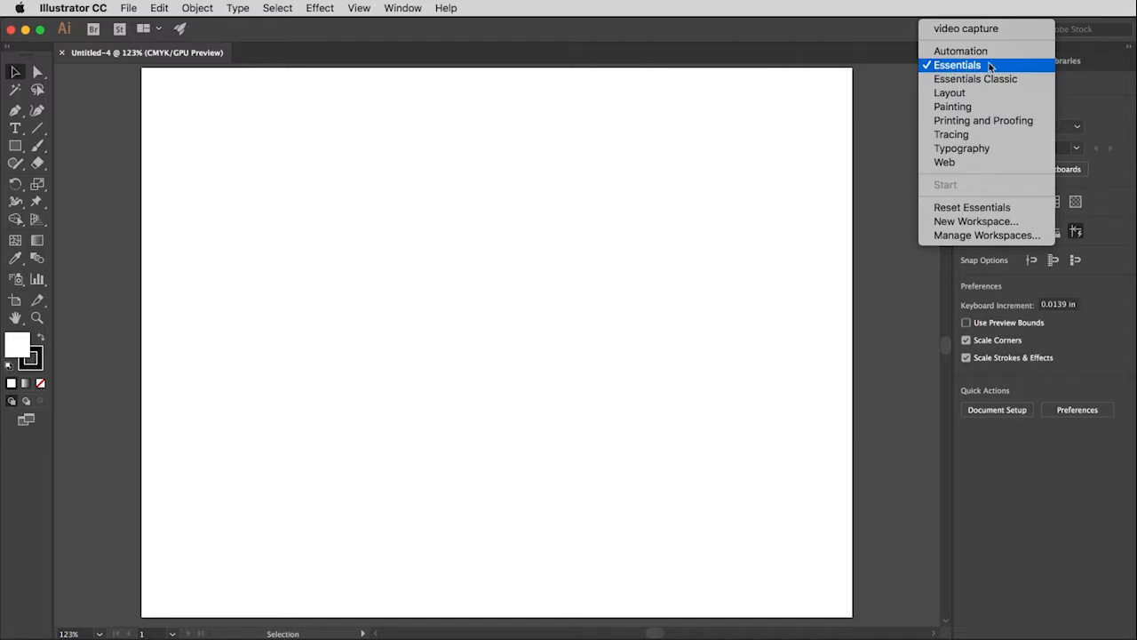
{"action": "mouse_move", "coordinate": [1012, 69]}
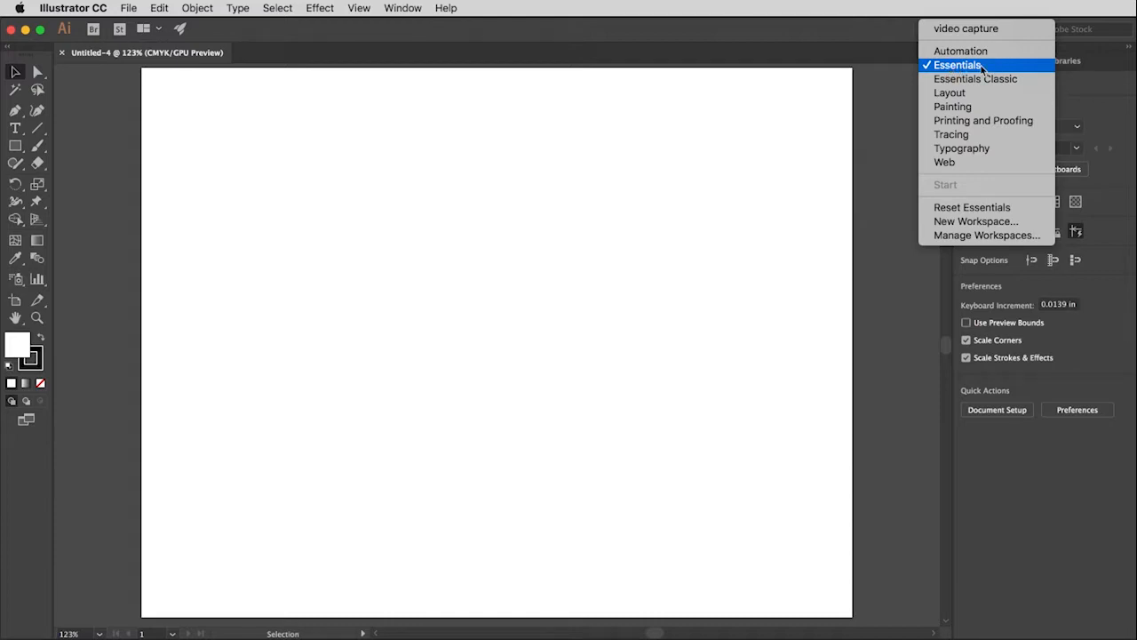
{"action": "mouse_move", "coordinate": [989, 178]}
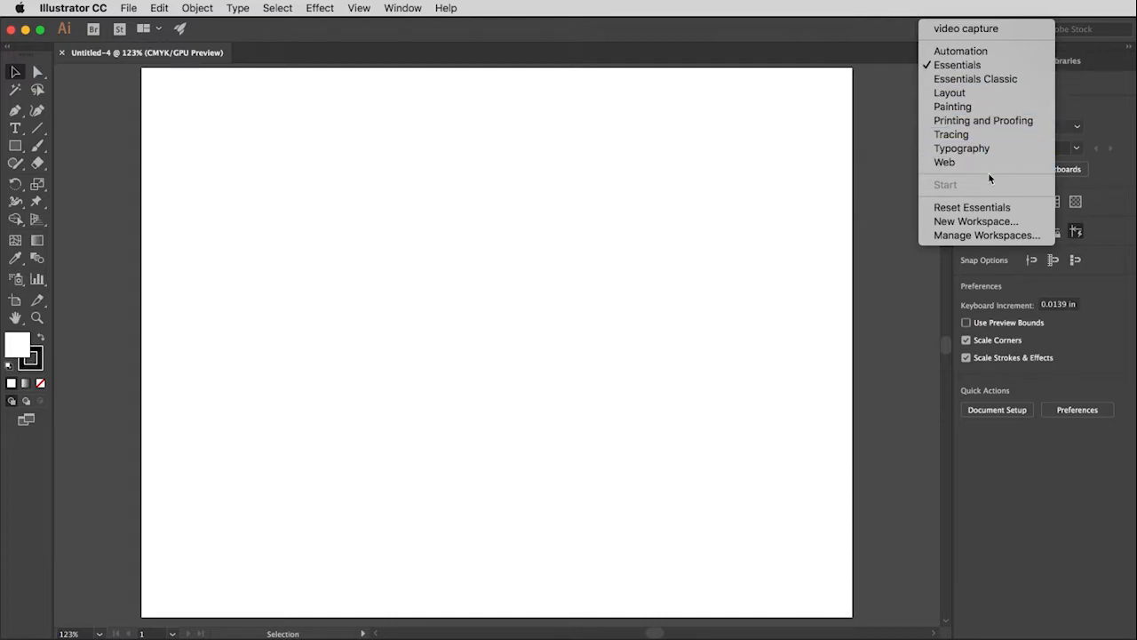
{"action": "mouse_move", "coordinate": [970, 207]}
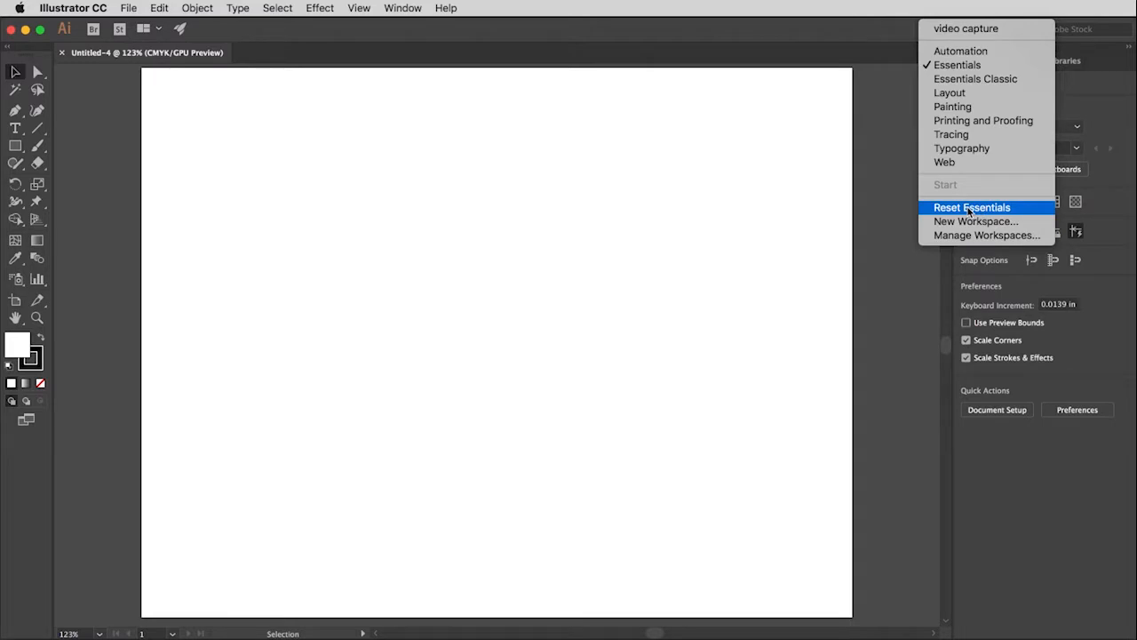
Reset the Essentials workspace from the workspace menu
{"action": "left_click", "coordinate": [972, 207]}
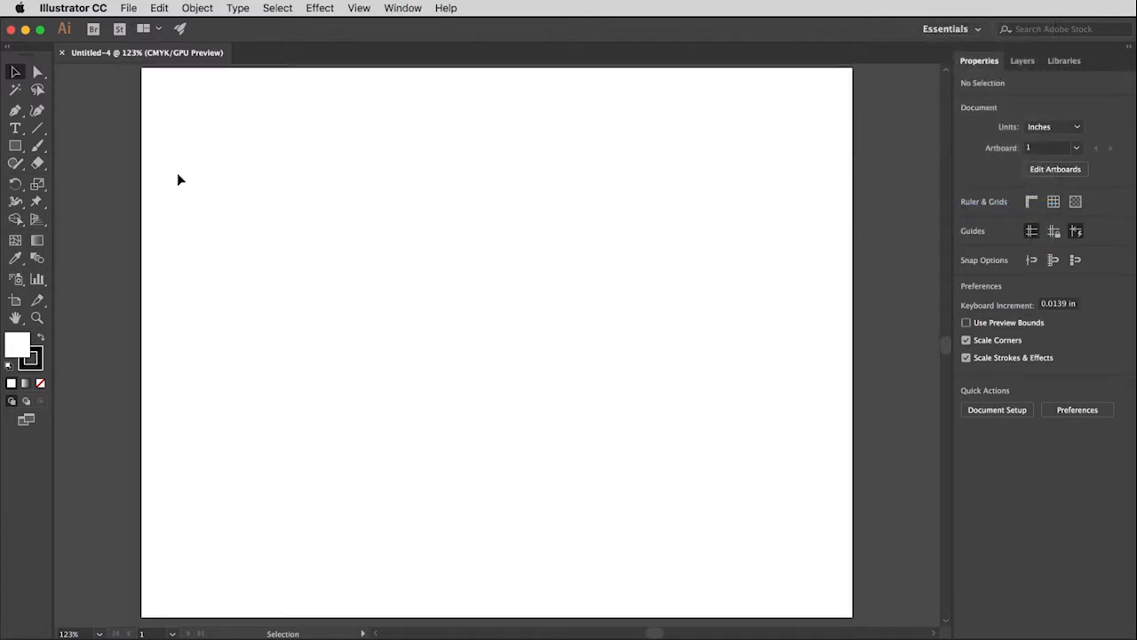
{"action": "mouse_move", "coordinate": [52, 69]}
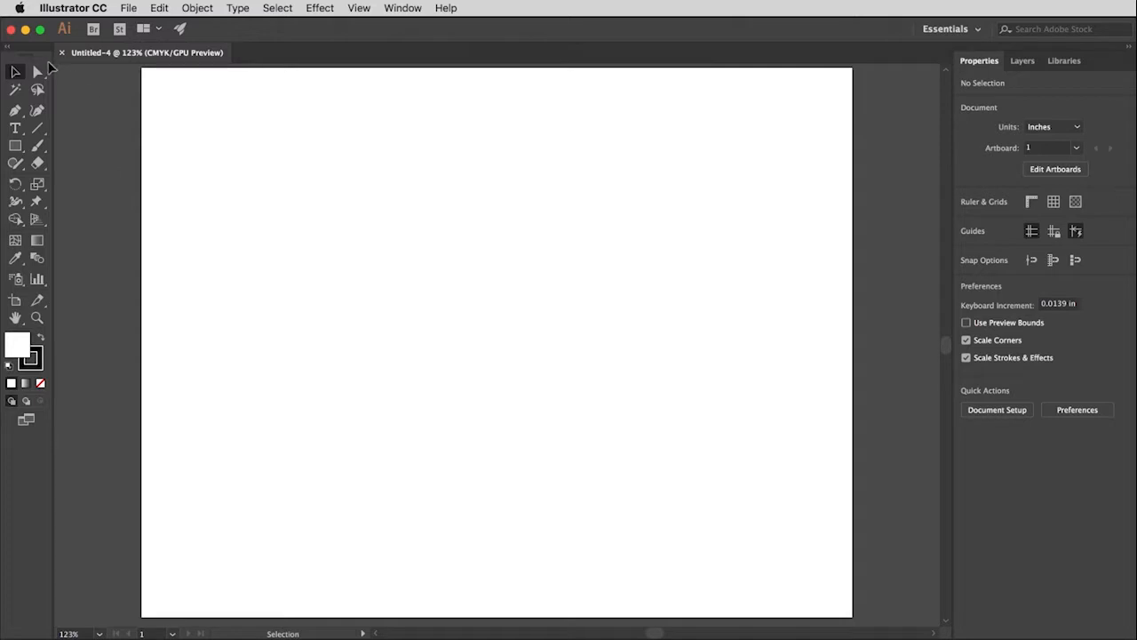
{"action": "mouse_move", "coordinate": [43, 357]}
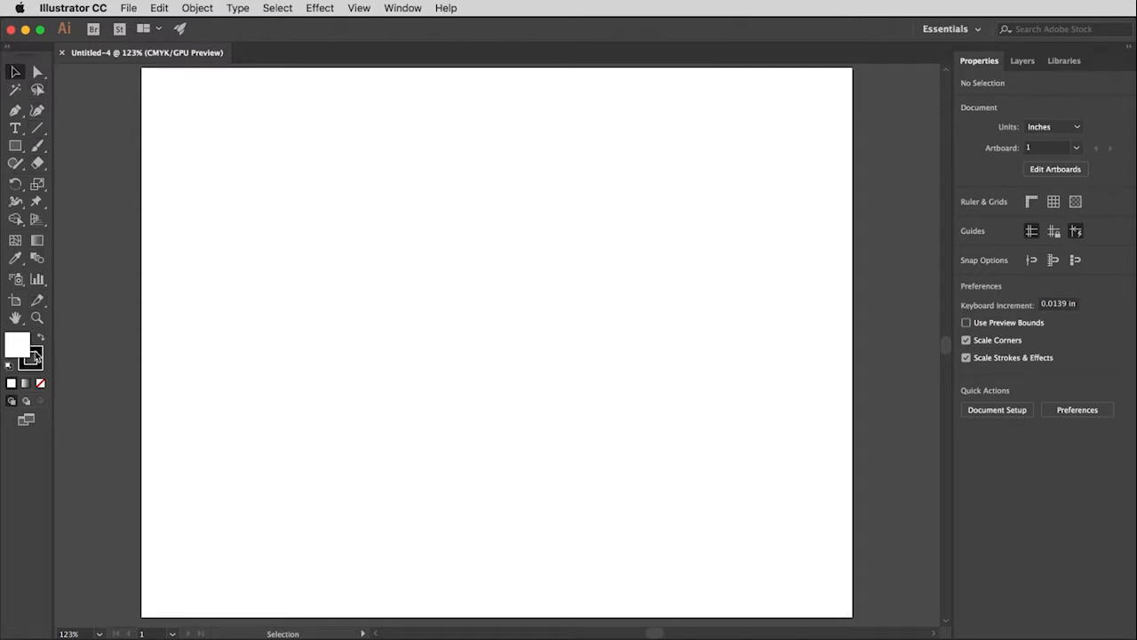
{"action": "mouse_move", "coordinate": [37, 89]}
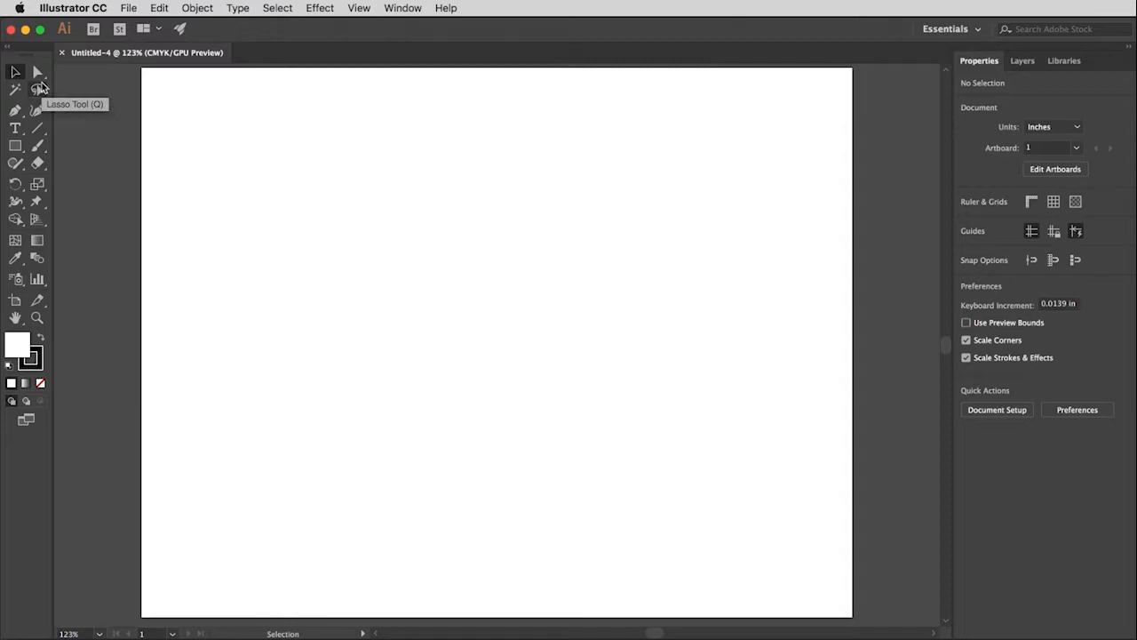
{"action": "mouse_move", "coordinate": [78, 130]}
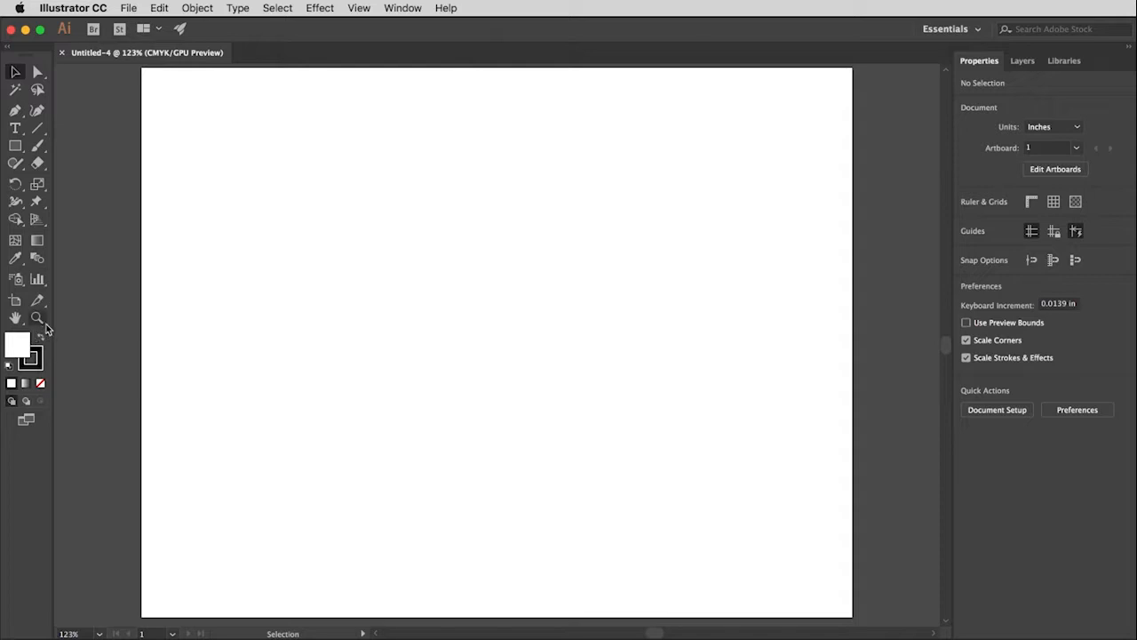
{"action": "mouse_move", "coordinate": [1117, 211]}
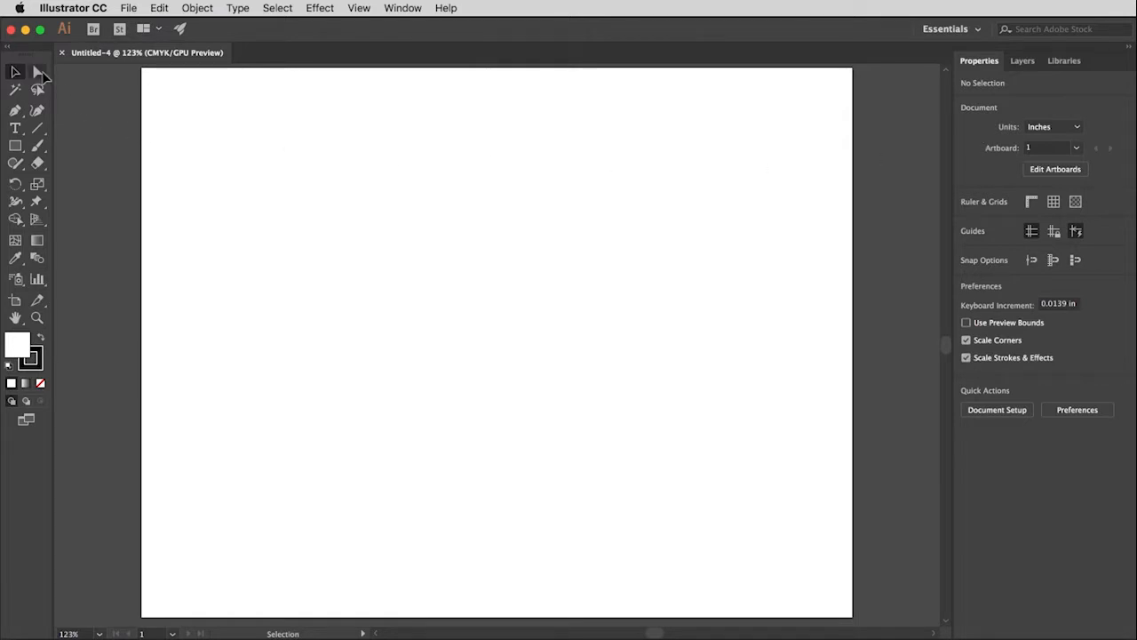
Activate the Direct Selection tool, then show the Layers panel with Layer 1
{"action": "left_click", "coordinate": [36, 71]}
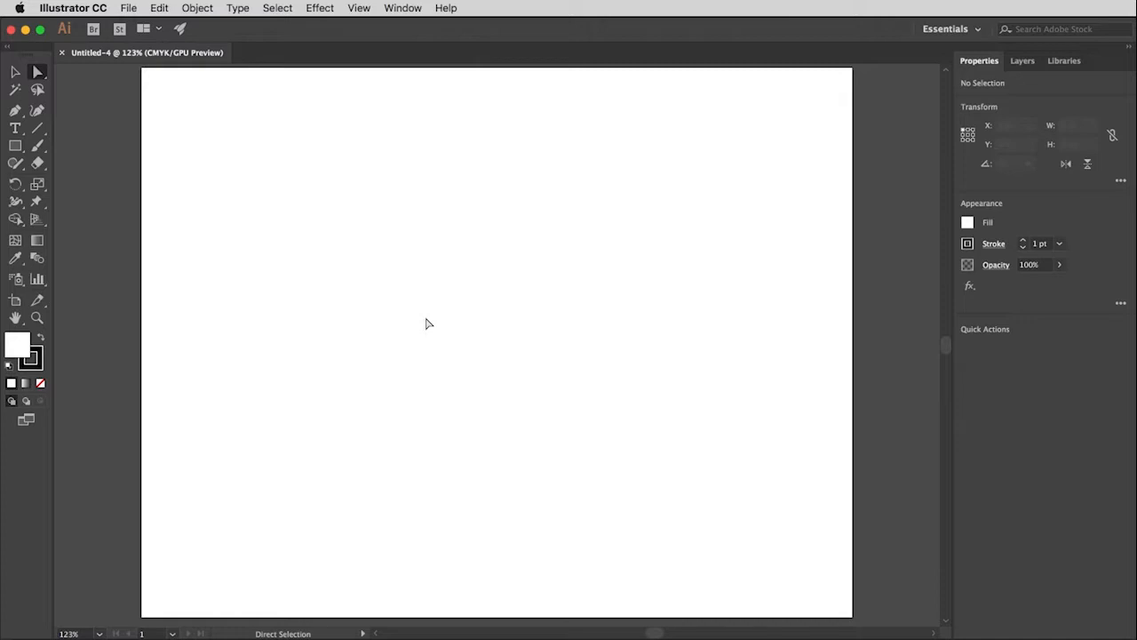
{"action": "mouse_move", "coordinate": [62, 250]}
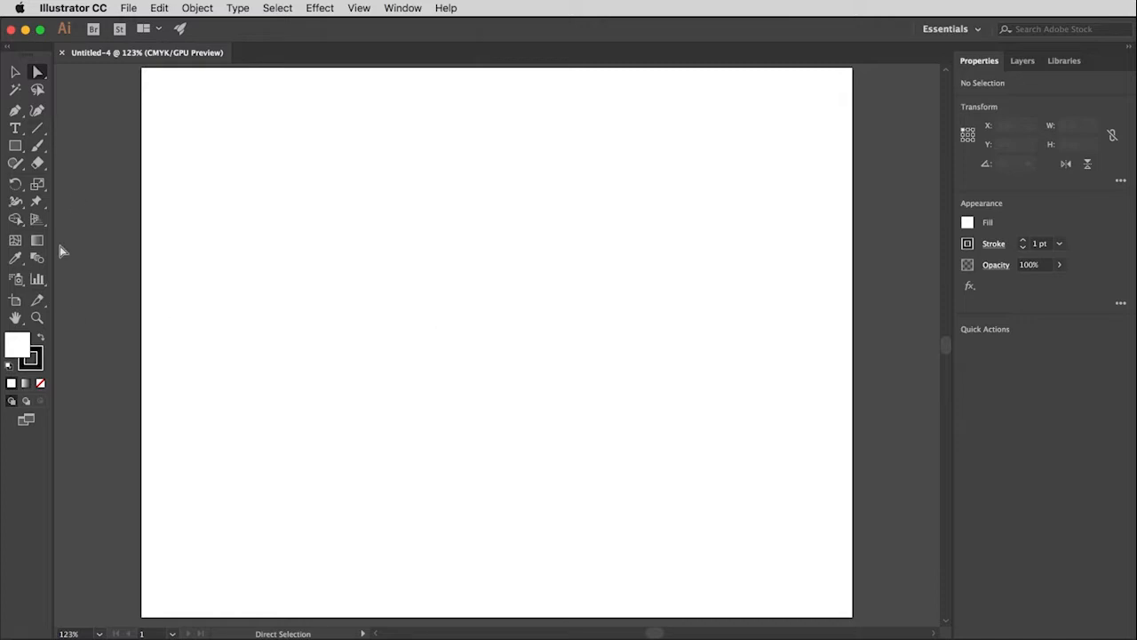
{"action": "mouse_move", "coordinate": [501, 312]}
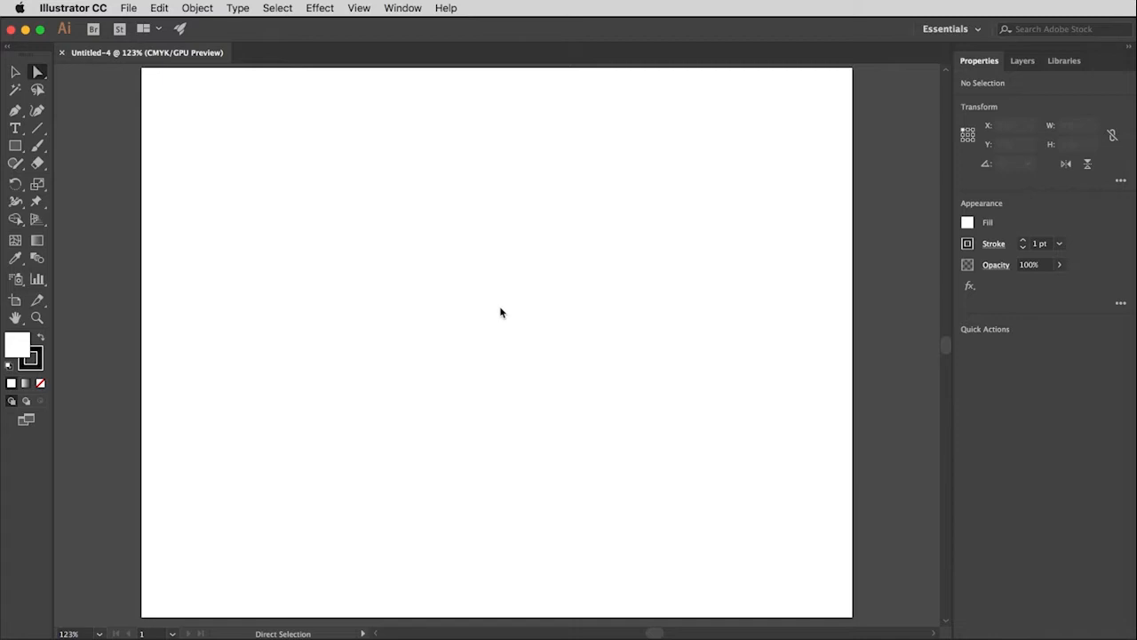
{"action": "mouse_move", "coordinate": [503, 312]}
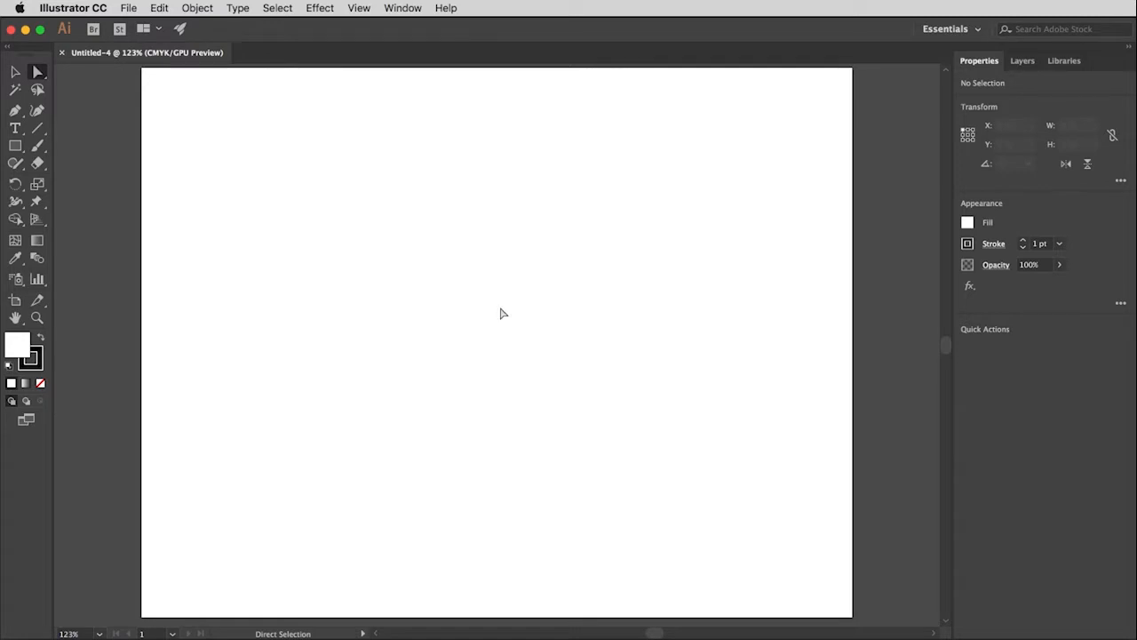
{"action": "mouse_move", "coordinate": [763, 327]}
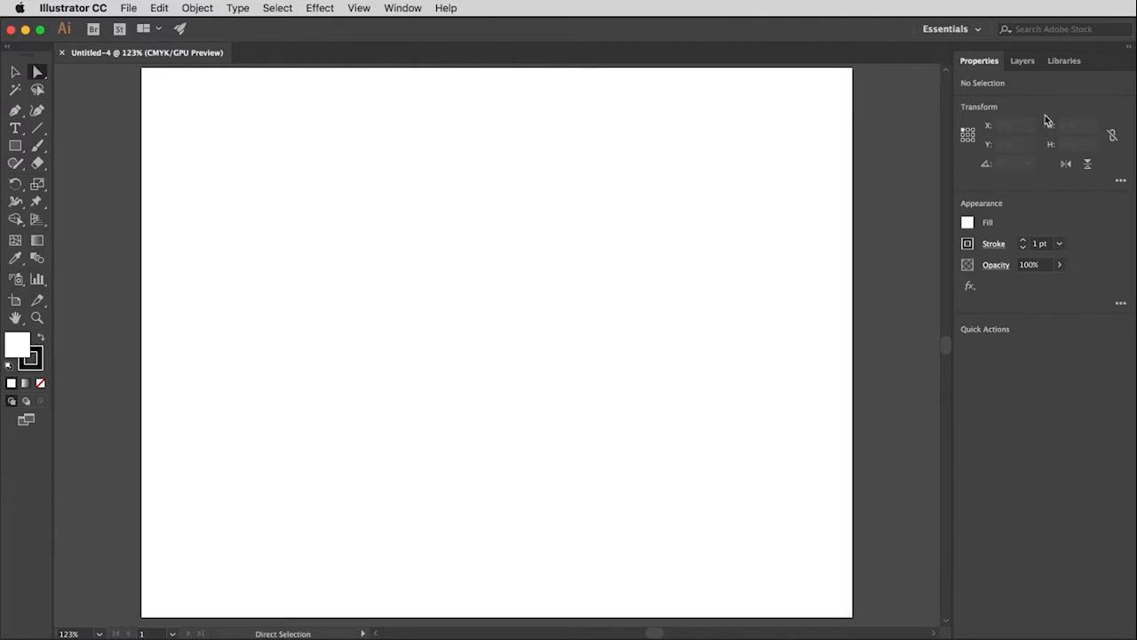
{"action": "mouse_move", "coordinate": [1050, 93]}
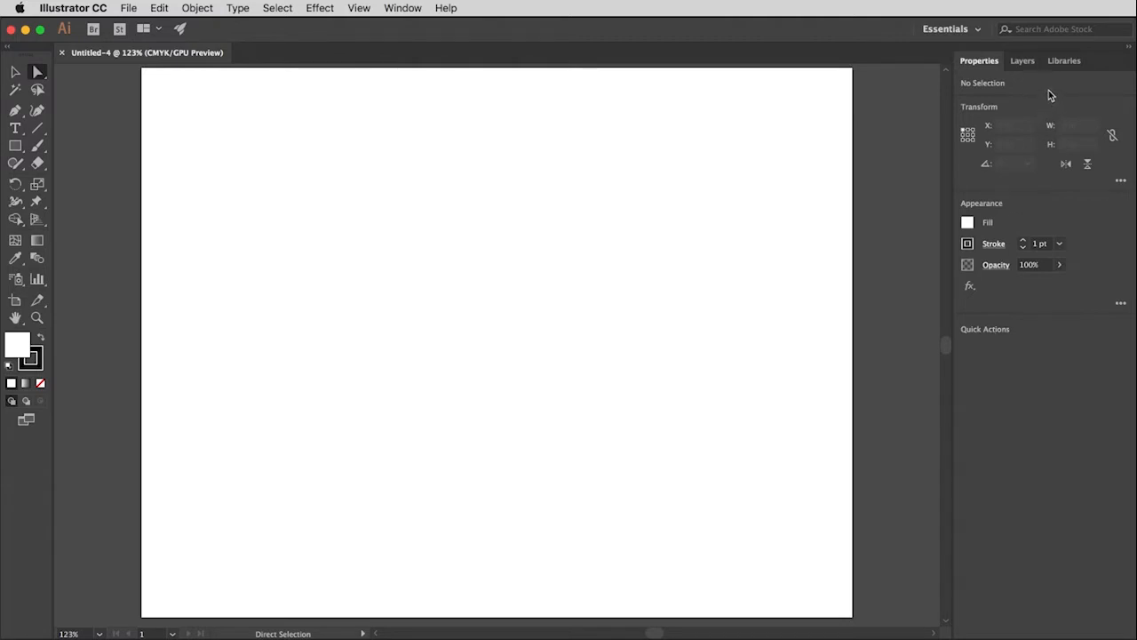
{"action": "left_click", "coordinate": [1014, 61]}
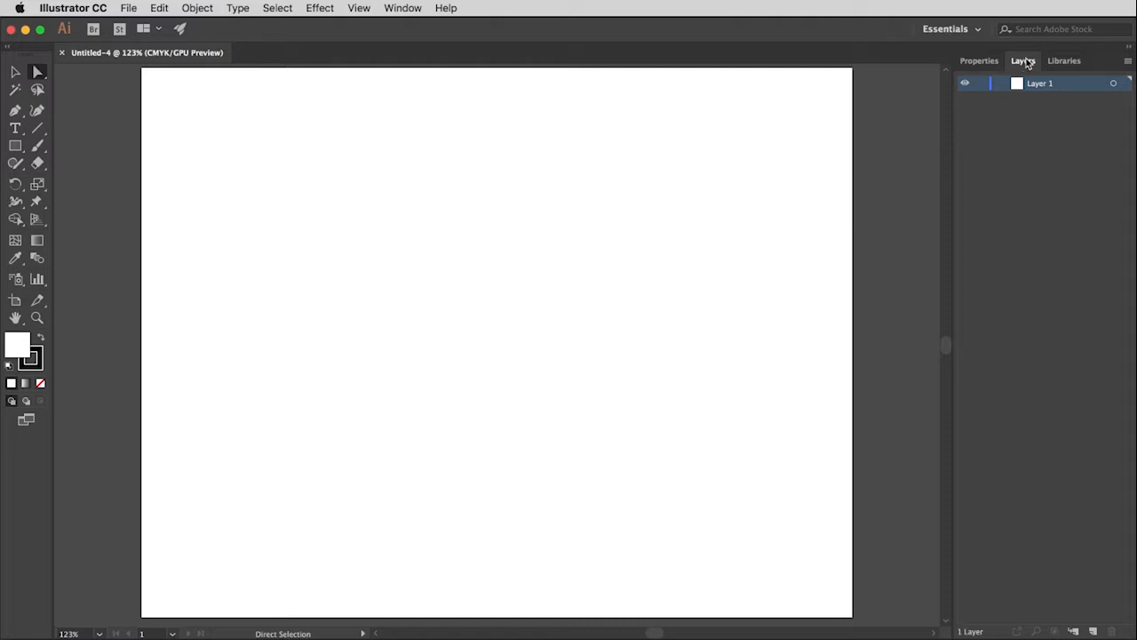
{"action": "mouse_move", "coordinate": [1065, 63]}
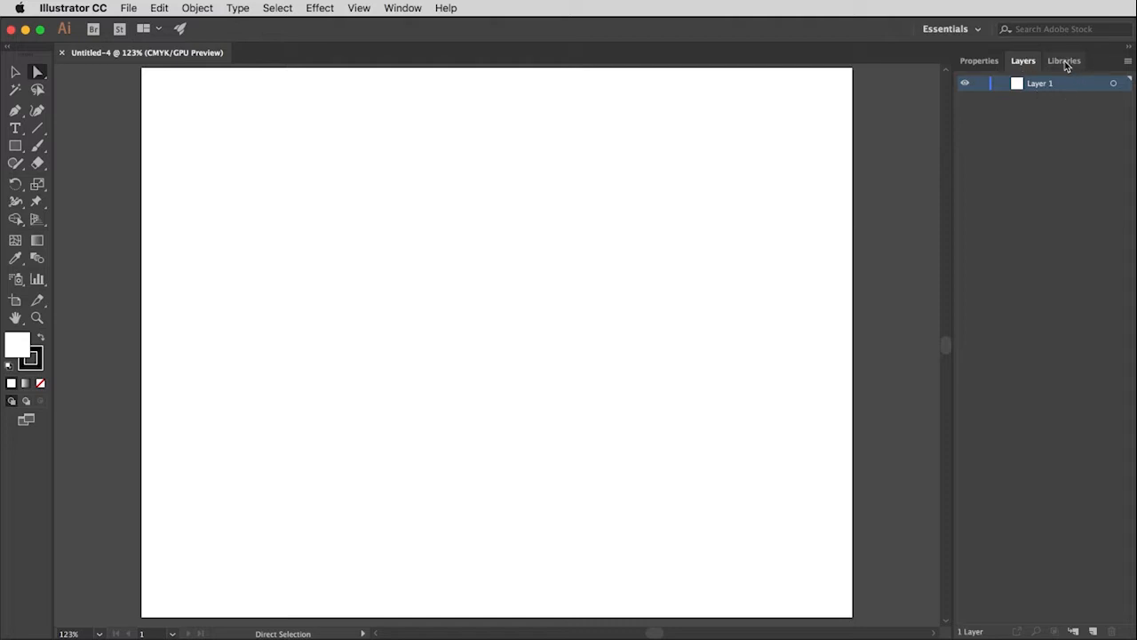
Open the Libraries panel to view the 317 Blue, 317 Gray and Black swatches
{"action": "left_click", "coordinate": [1064, 59]}
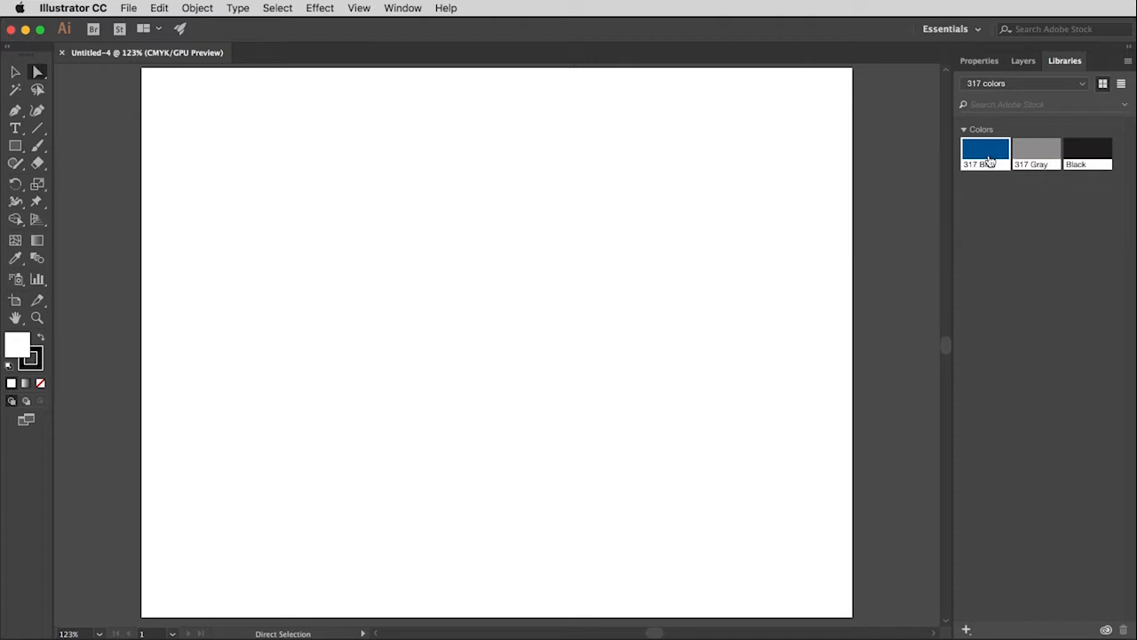
{"action": "mouse_move", "coordinate": [1085, 149]}
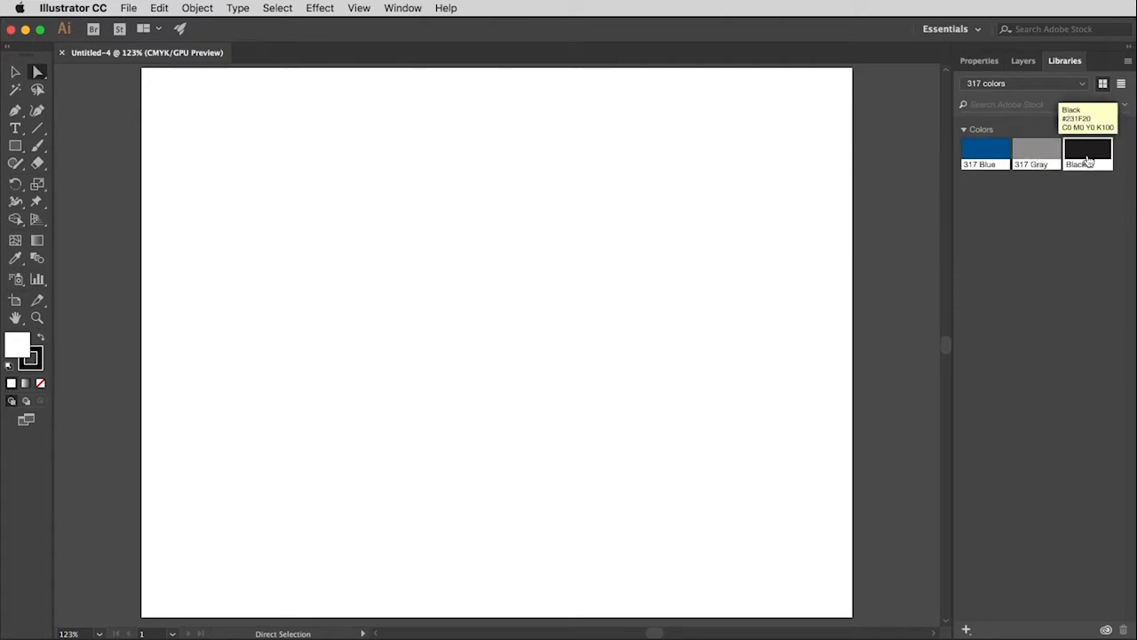
{"action": "mouse_move", "coordinate": [979, 170]}
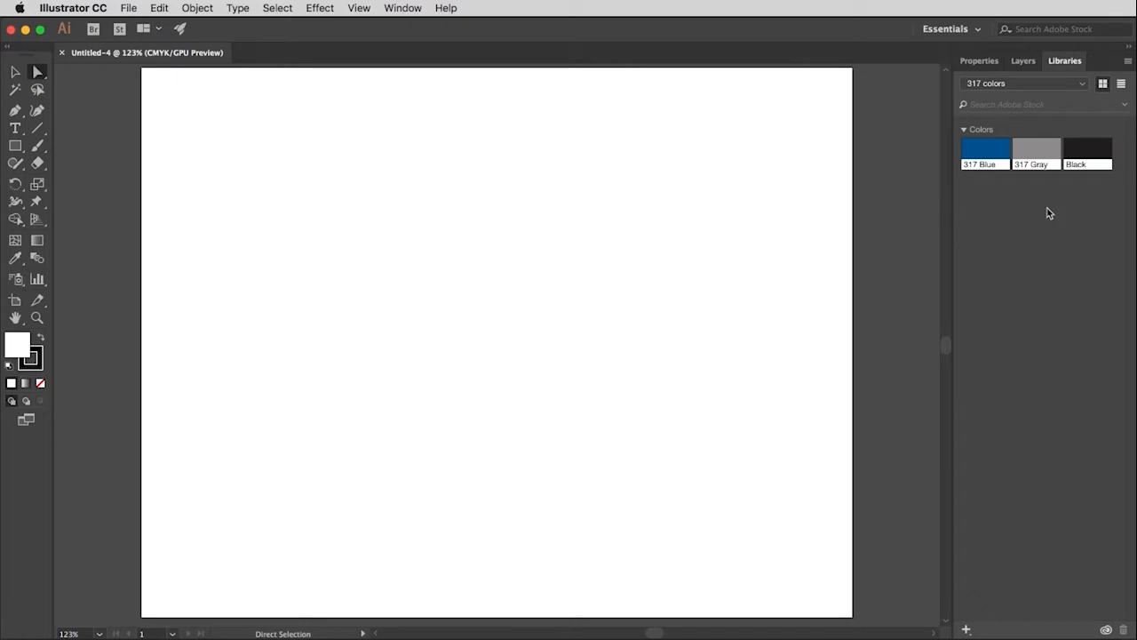
{"action": "mouse_move", "coordinate": [1014, 220]}
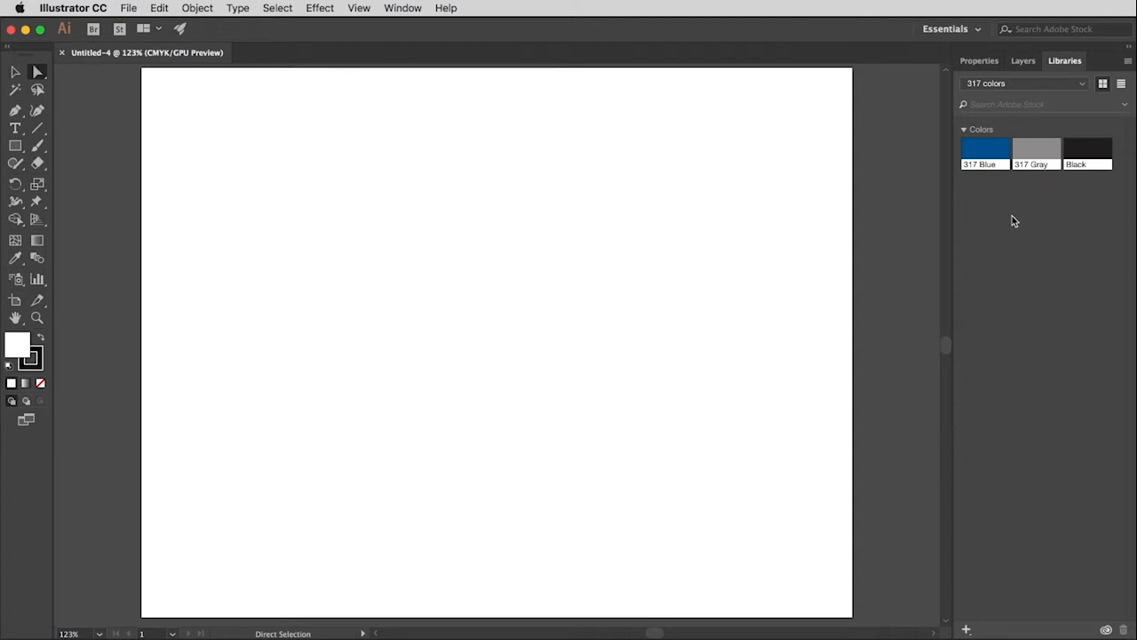
Return to the Properties panel, then browse the File, Object, Select, View and Window menus
{"action": "left_click", "coordinate": [980, 60]}
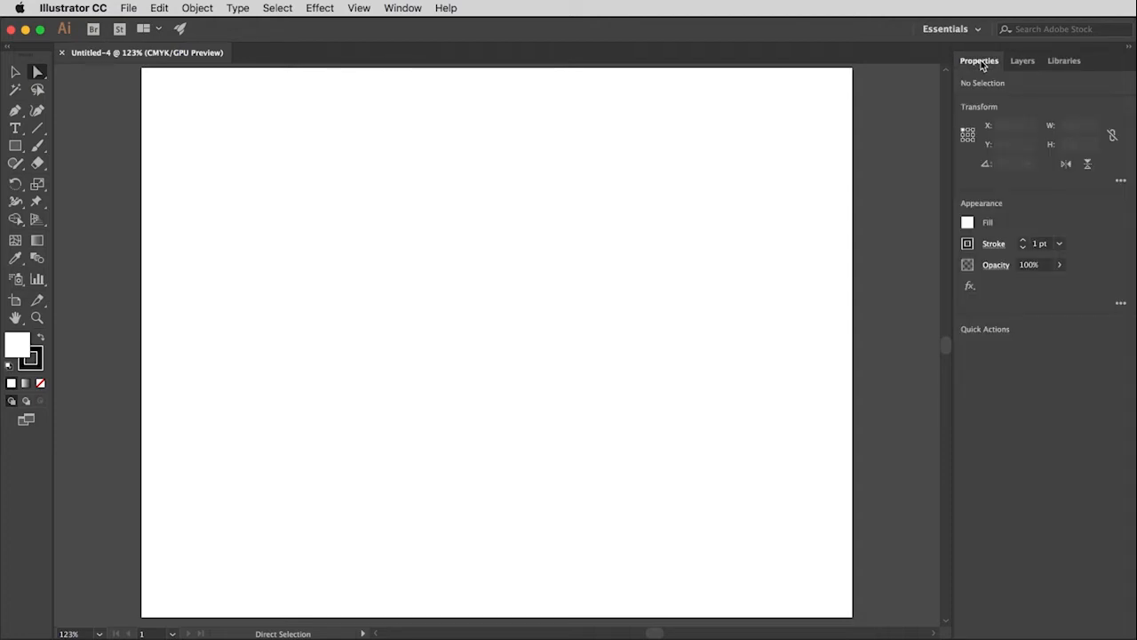
{"action": "mouse_move", "coordinate": [388, 187]}
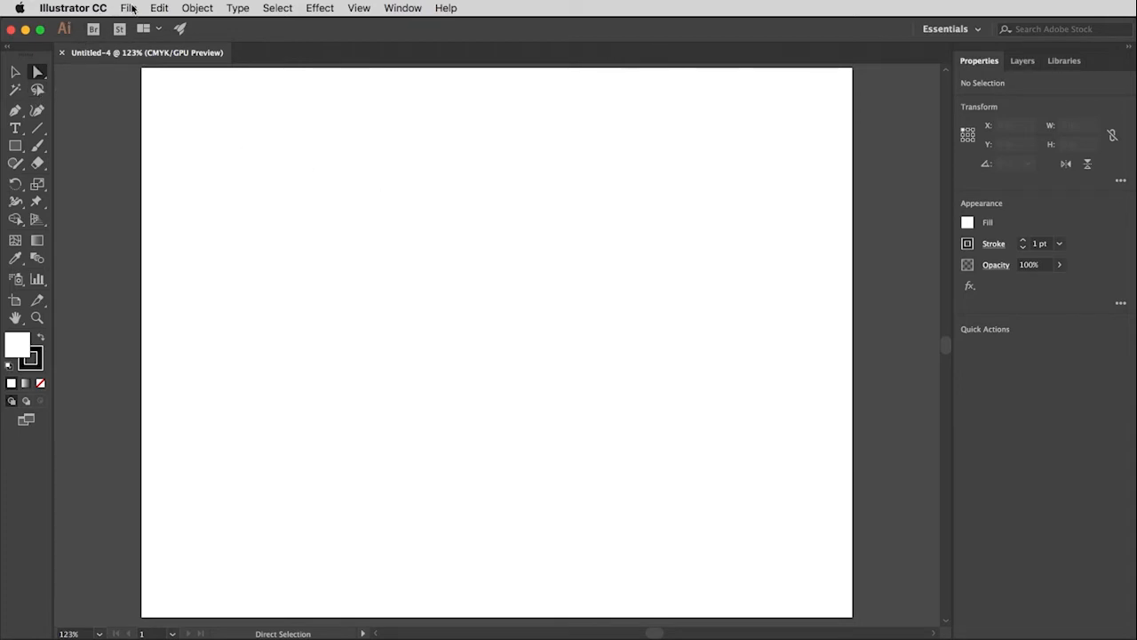
{"action": "left_click", "coordinate": [130, 9]}
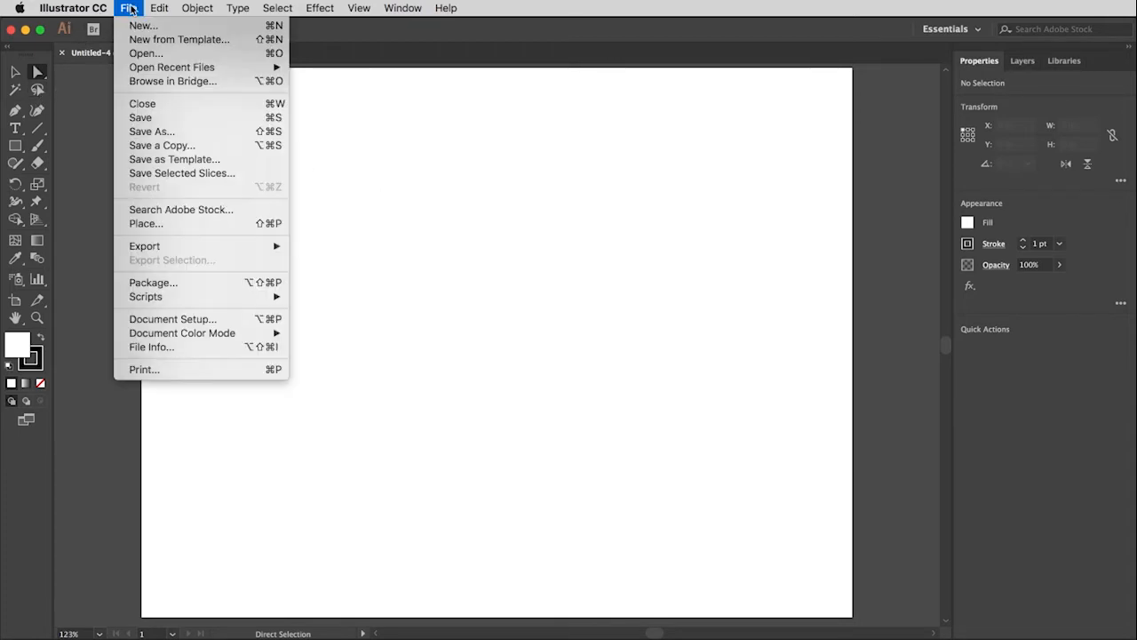
{"action": "left_click", "coordinate": [197, 8]}
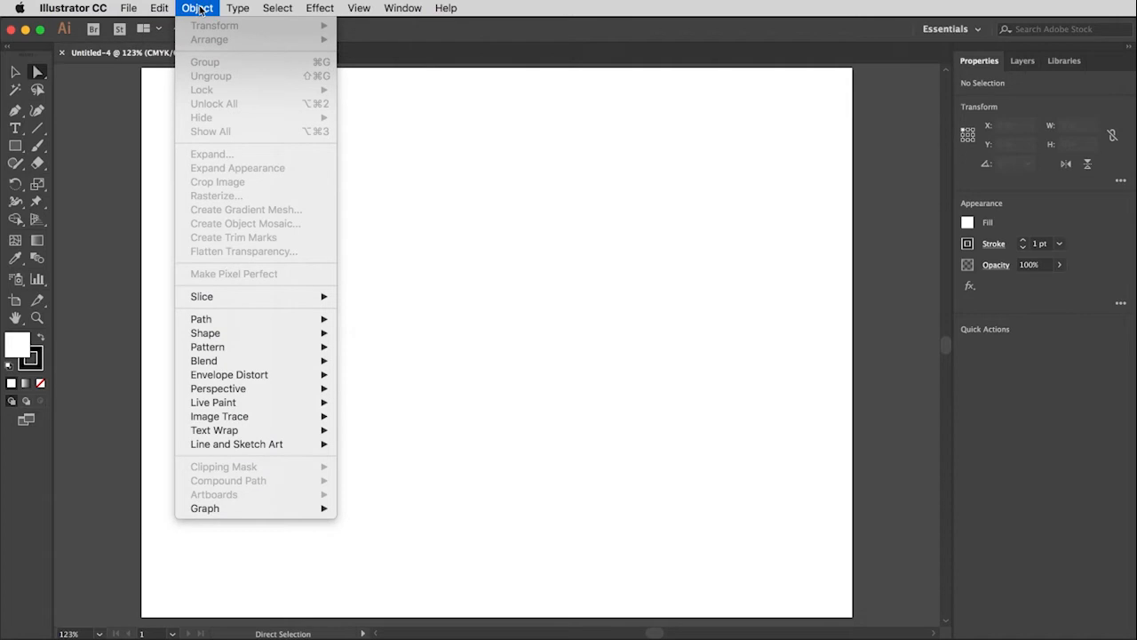
{"action": "left_click", "coordinate": [278, 8]}
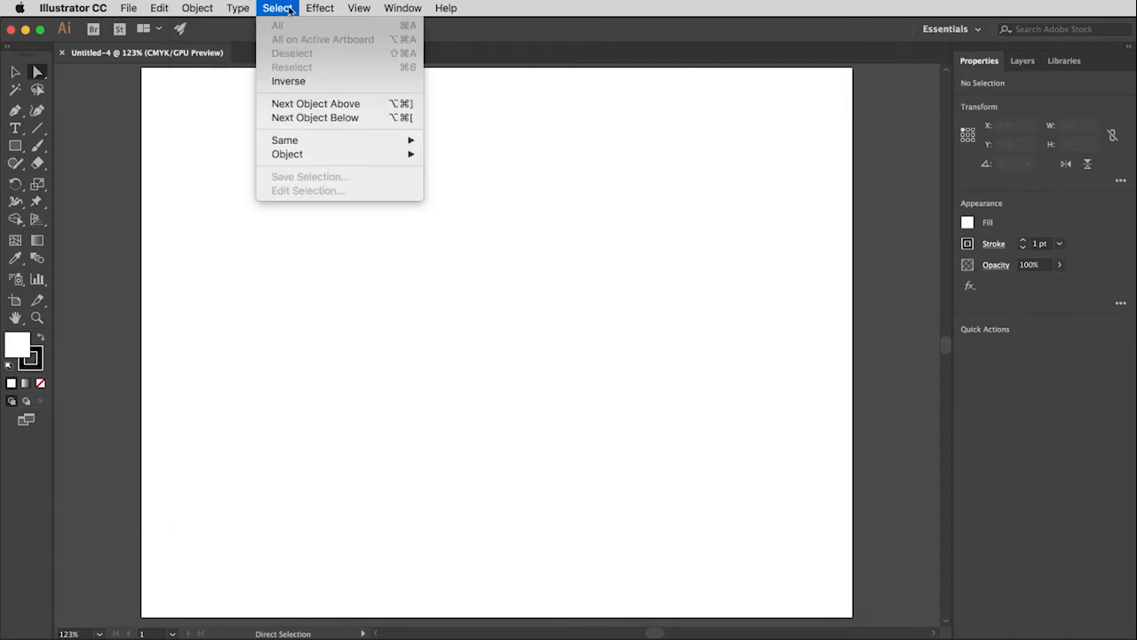
{"action": "left_click", "coordinate": [360, 8]}
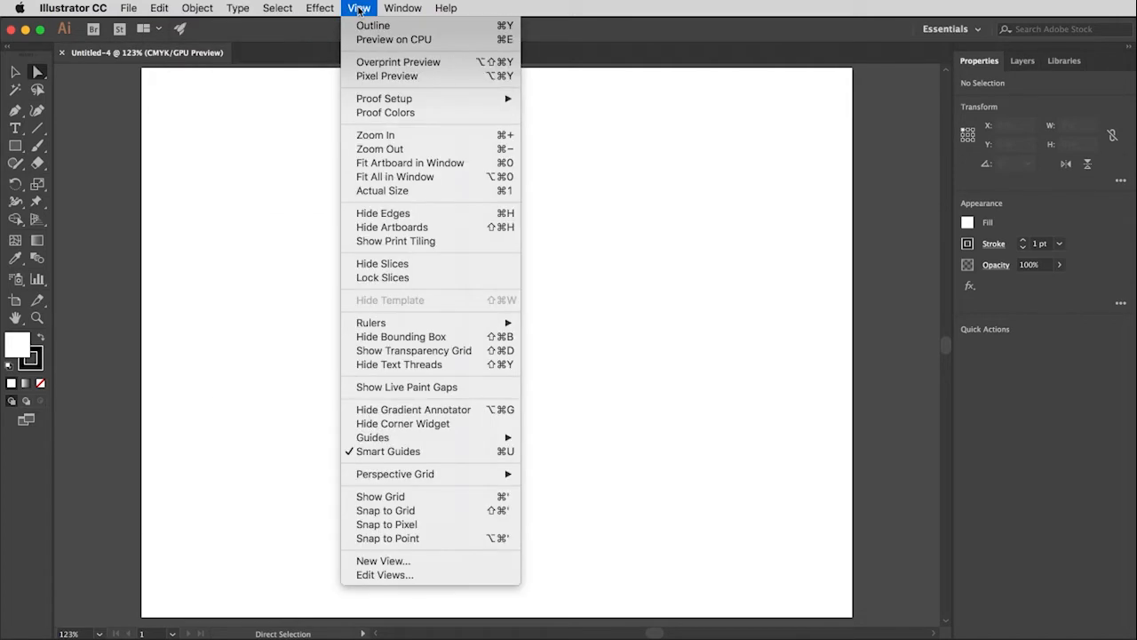
{"action": "left_click", "coordinate": [393, 8]}
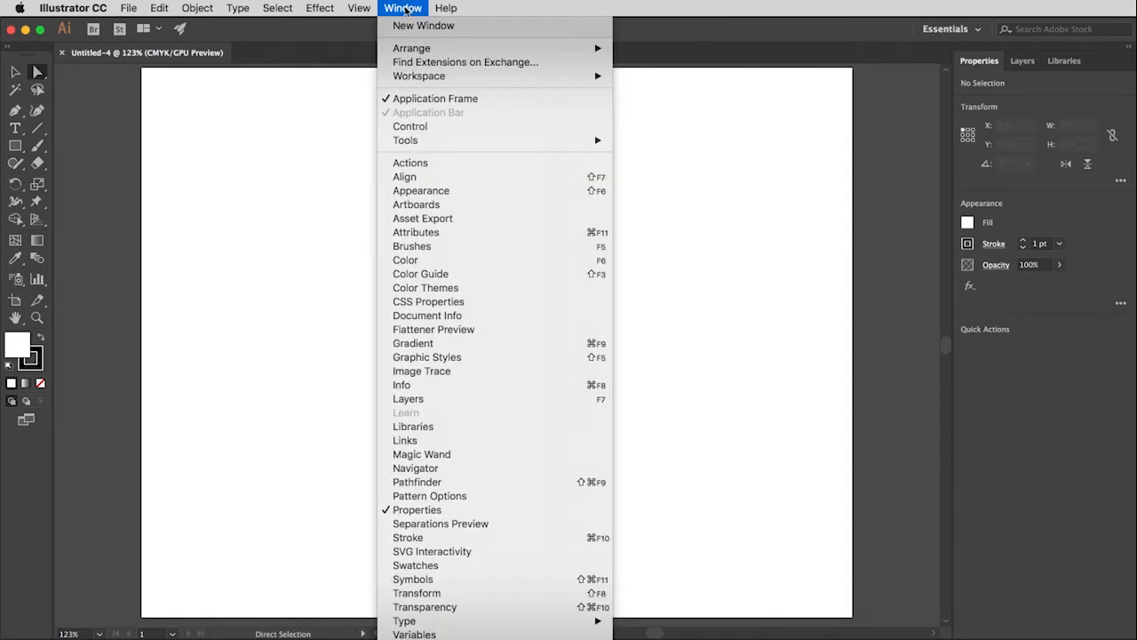
{"action": "left_click", "coordinate": [380, 7]}
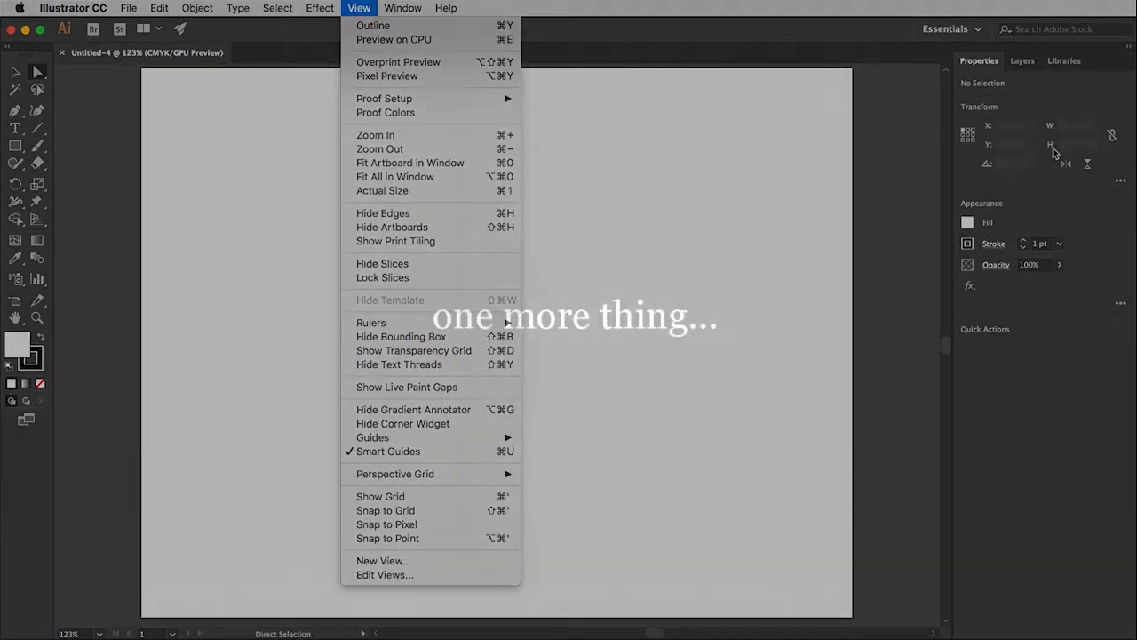
{"action": "mouse_move", "coordinate": [410, 162]}
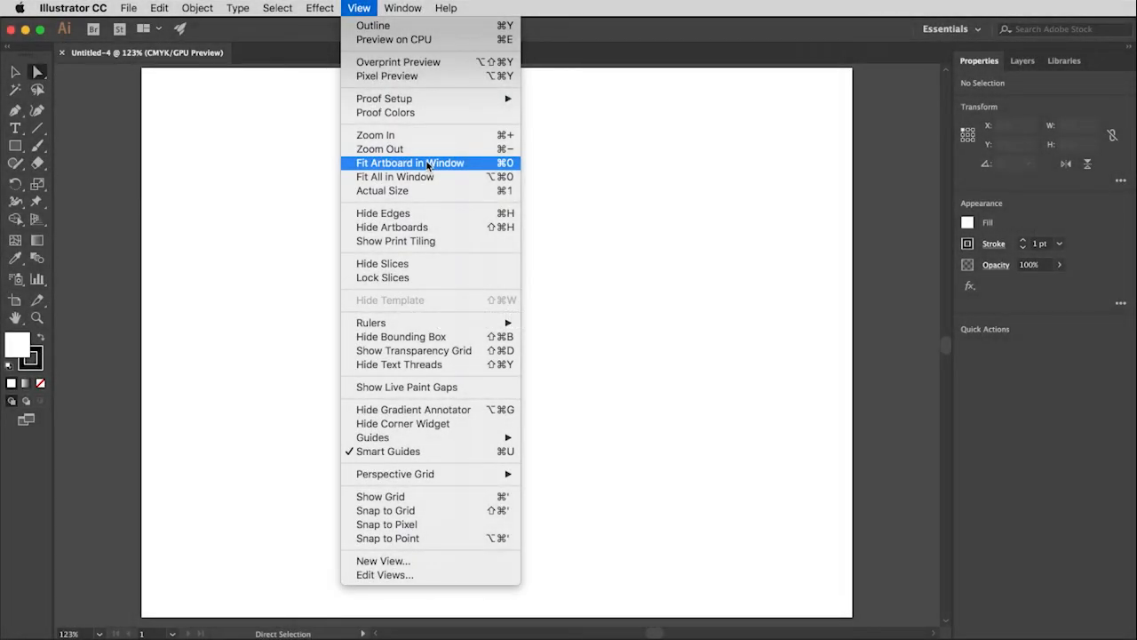
{"action": "mouse_move", "coordinate": [411, 148]}
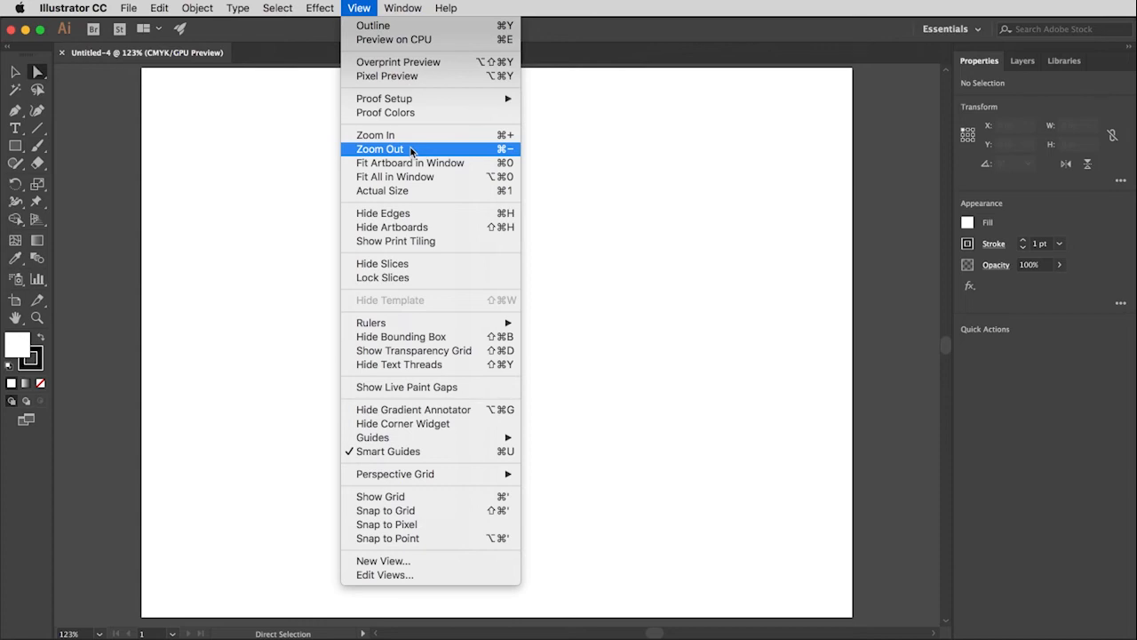
{"action": "mouse_move", "coordinate": [384, 39]}
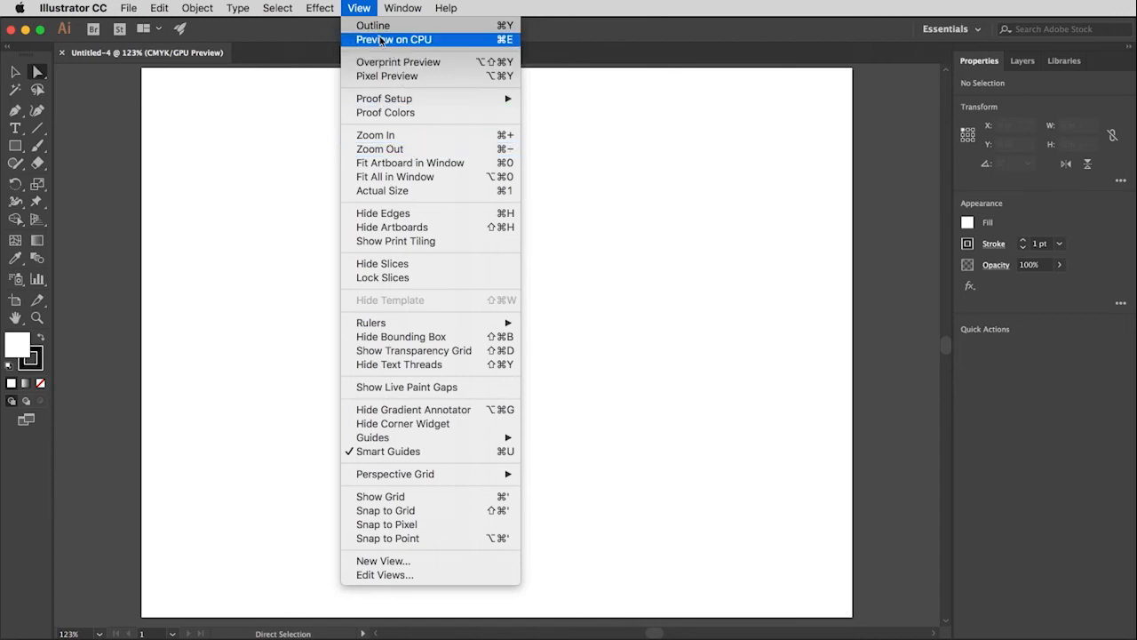
{"action": "mouse_move", "coordinate": [377, 135]}
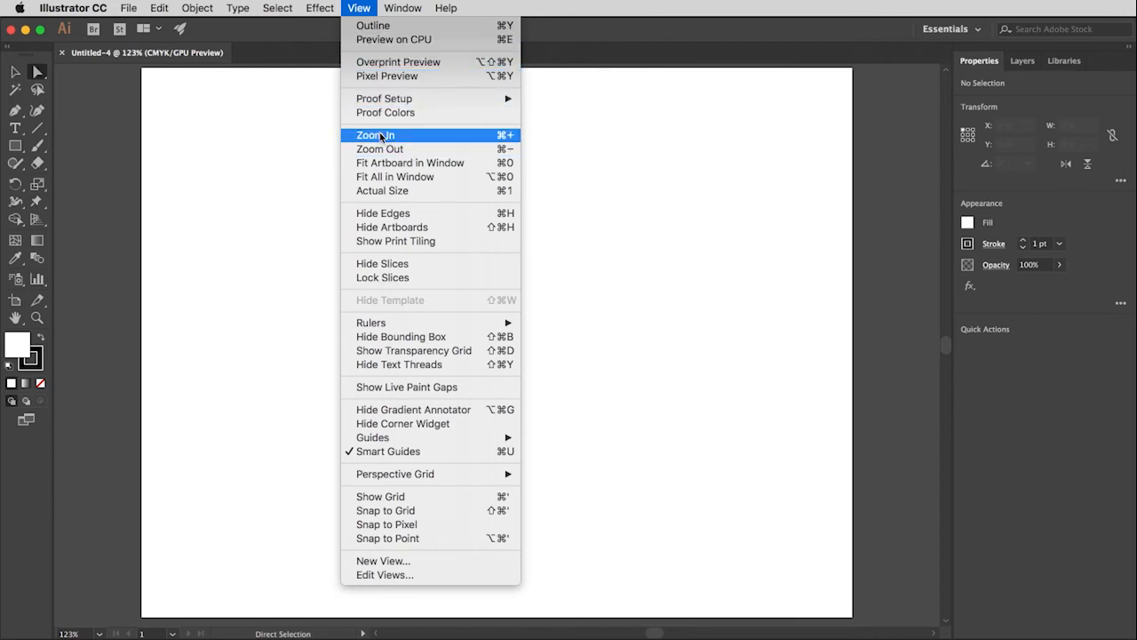
{"action": "mouse_move", "coordinate": [410, 163]}
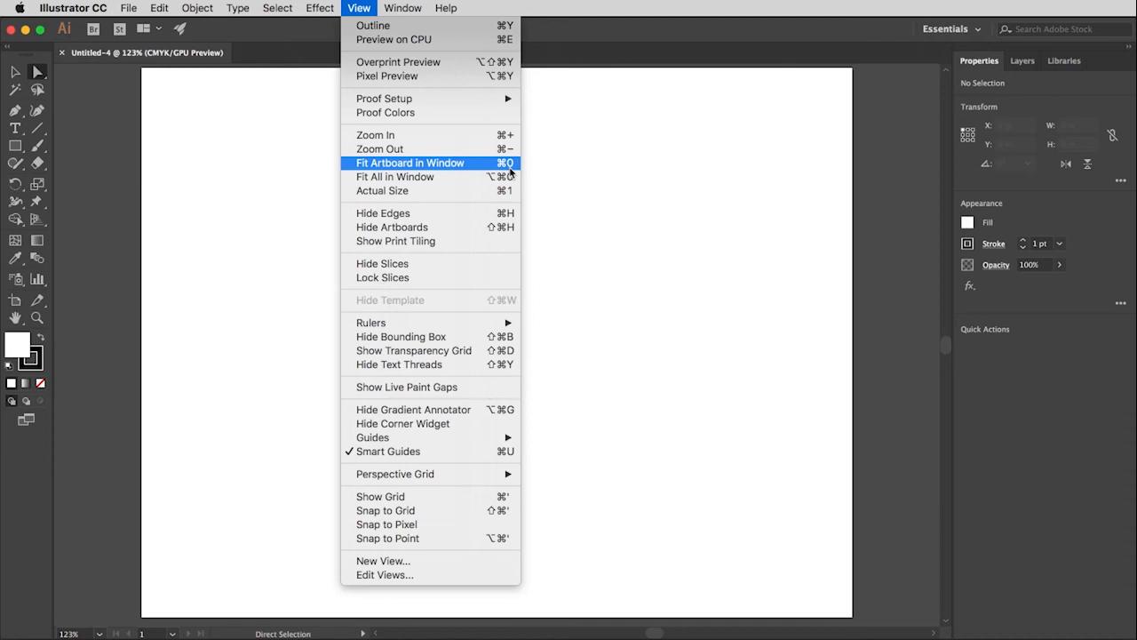
{"action": "mouse_move", "coordinate": [412, 175]}
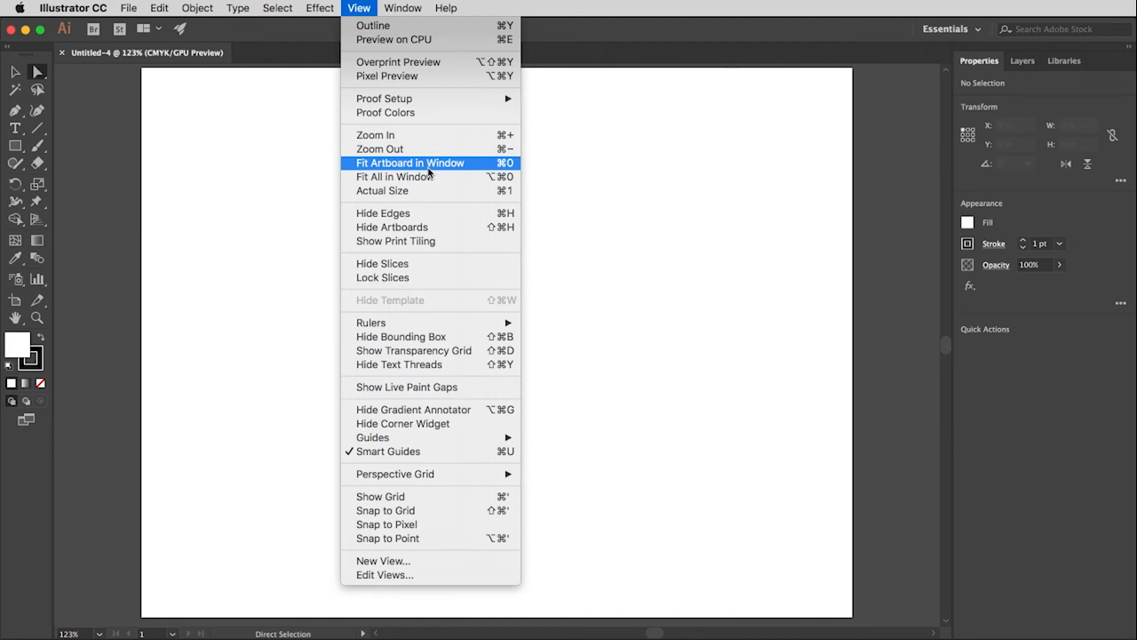
{"action": "mouse_move", "coordinate": [402, 149]}
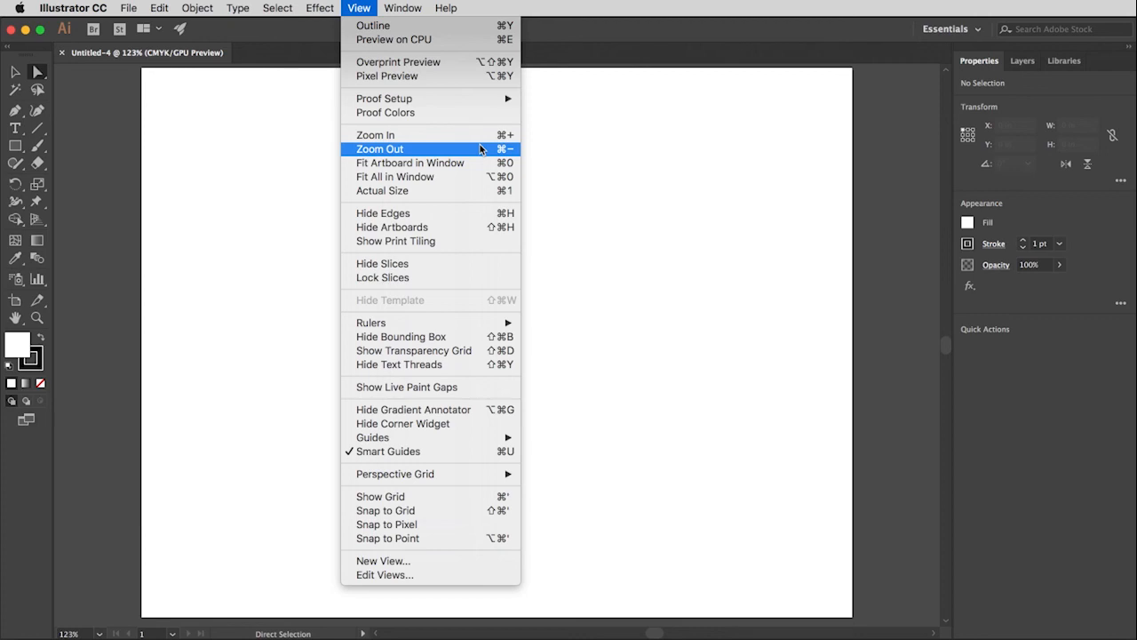
Browse the Effect, Select and Type menus, ending in the Object menu
{"action": "left_click", "coordinate": [319, 8]}
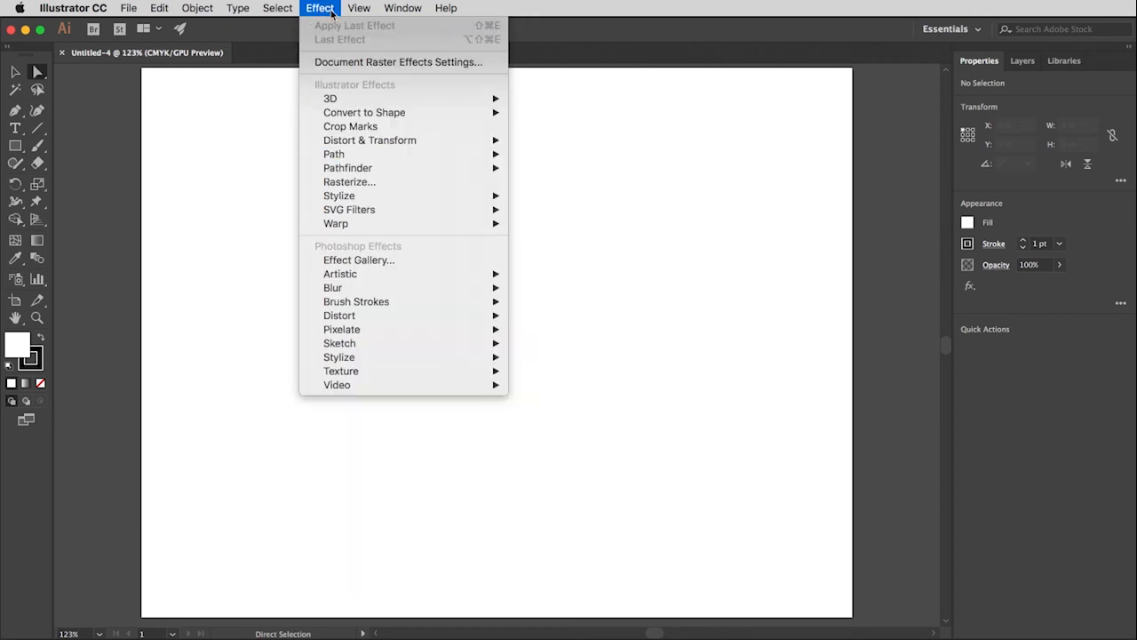
{"action": "left_click", "coordinate": [277, 8]}
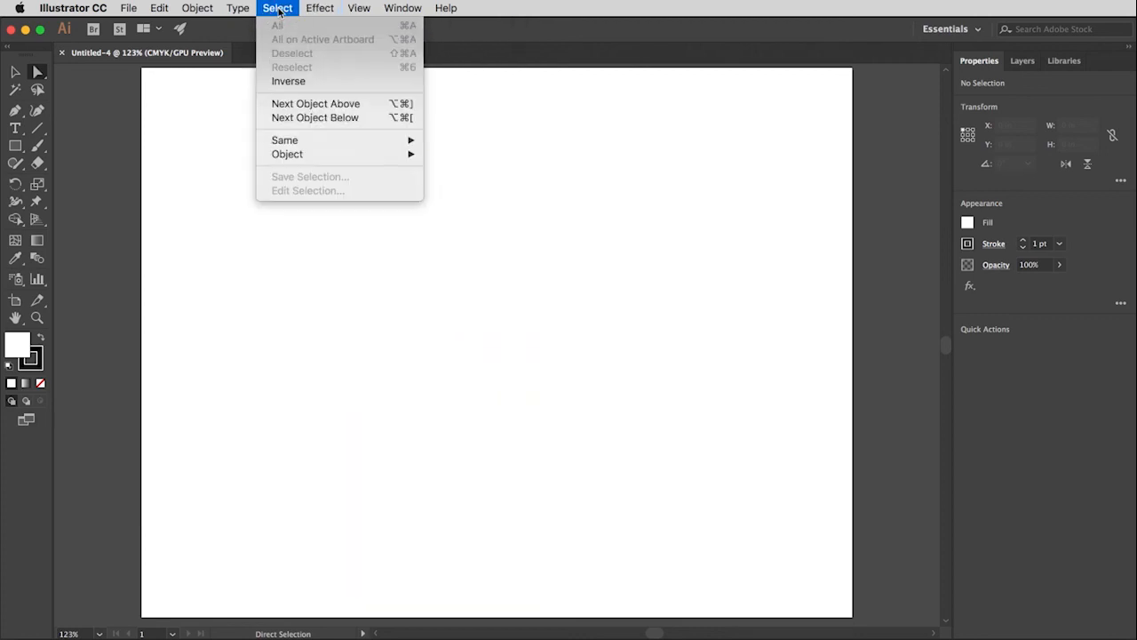
{"action": "left_click", "coordinate": [236, 8]}
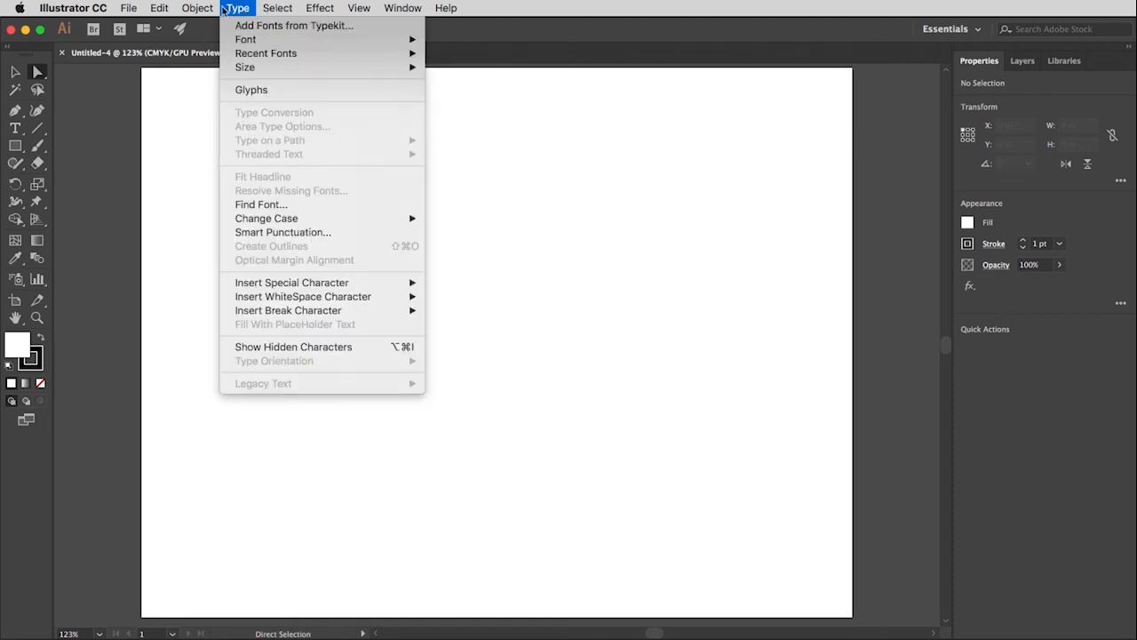
{"action": "left_click", "coordinate": [198, 8]}
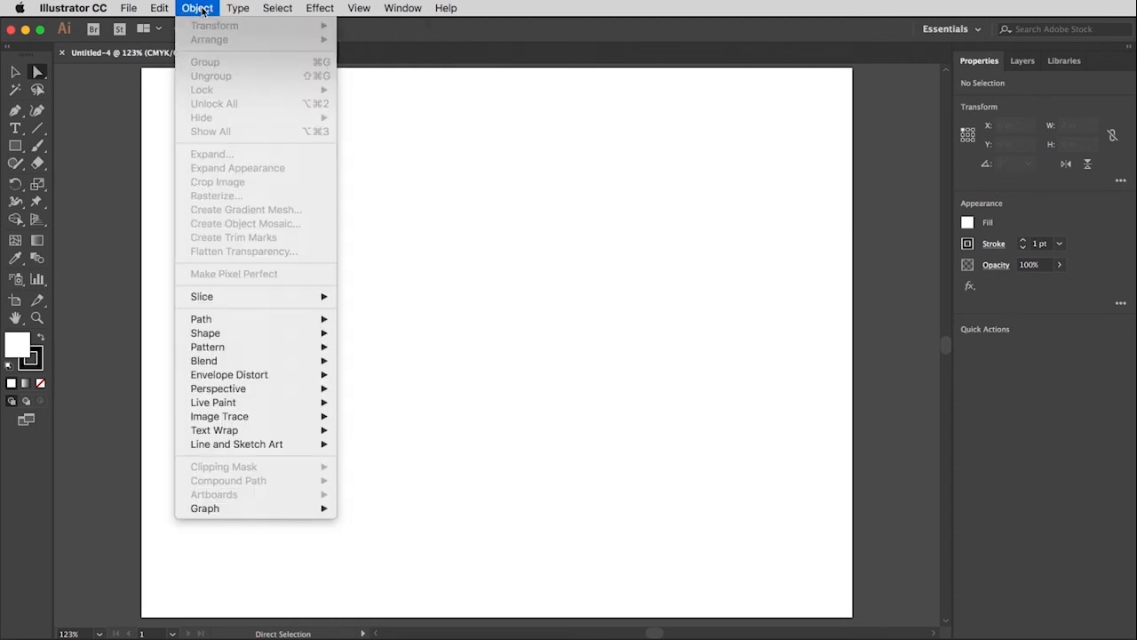